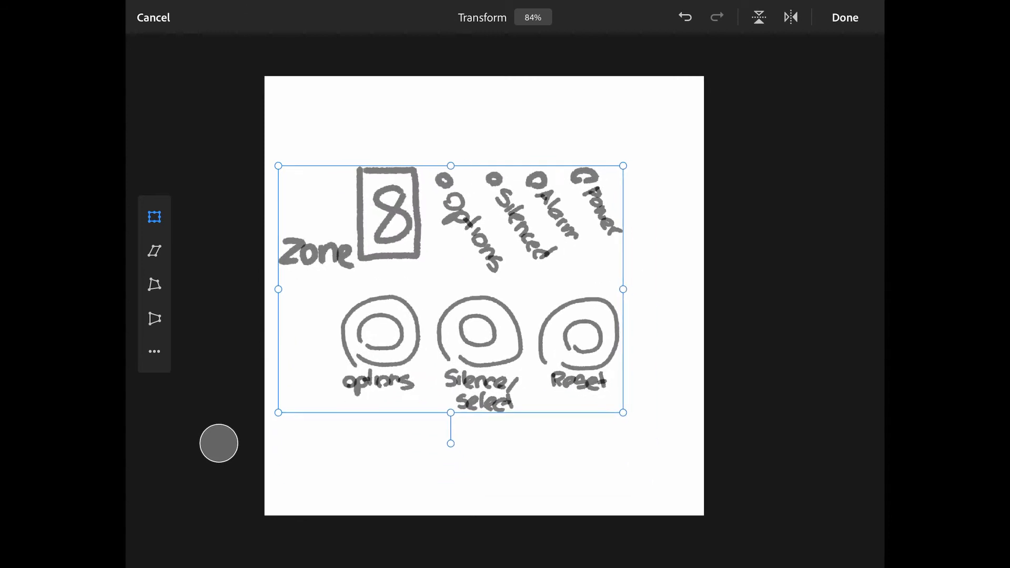
# - Confirm the Transform of the panel sketch layer with Done in Fresco
pyautogui.click(844, 18)
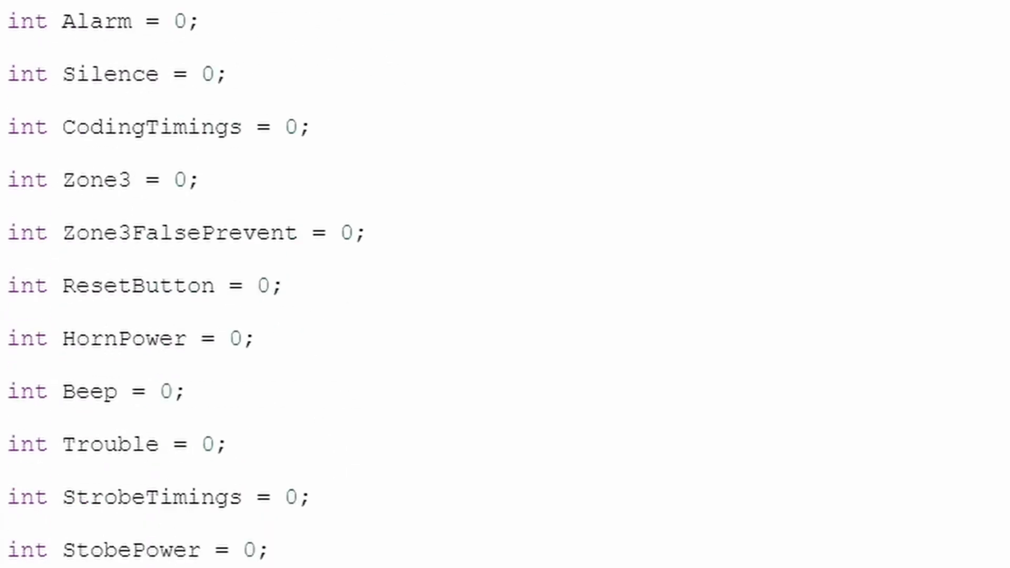
# - Review the Text code from declarations through zone and horn timing, then view it as Blocks
pyautogui.scroll(-3)
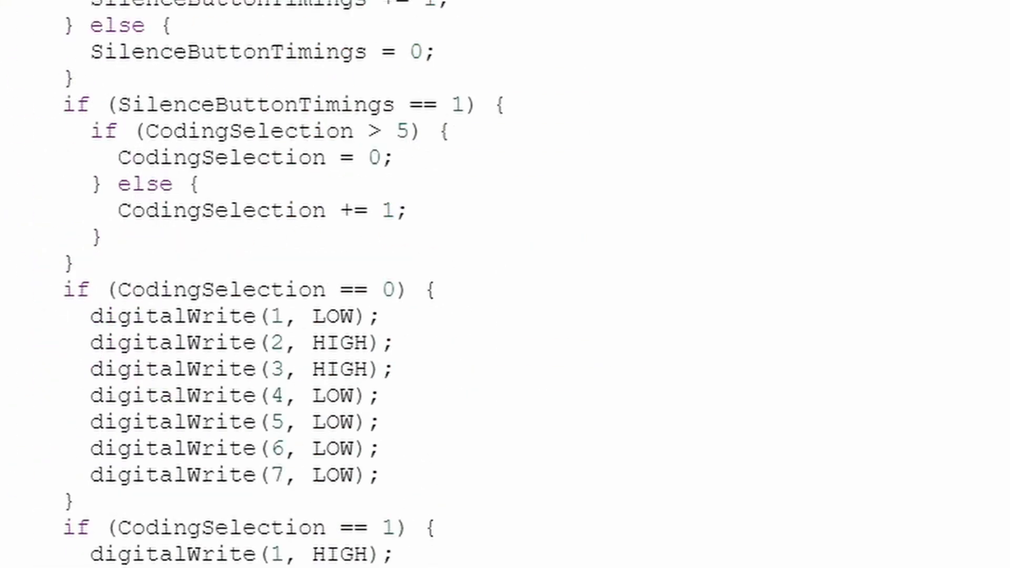
pyautogui.scroll(-3)
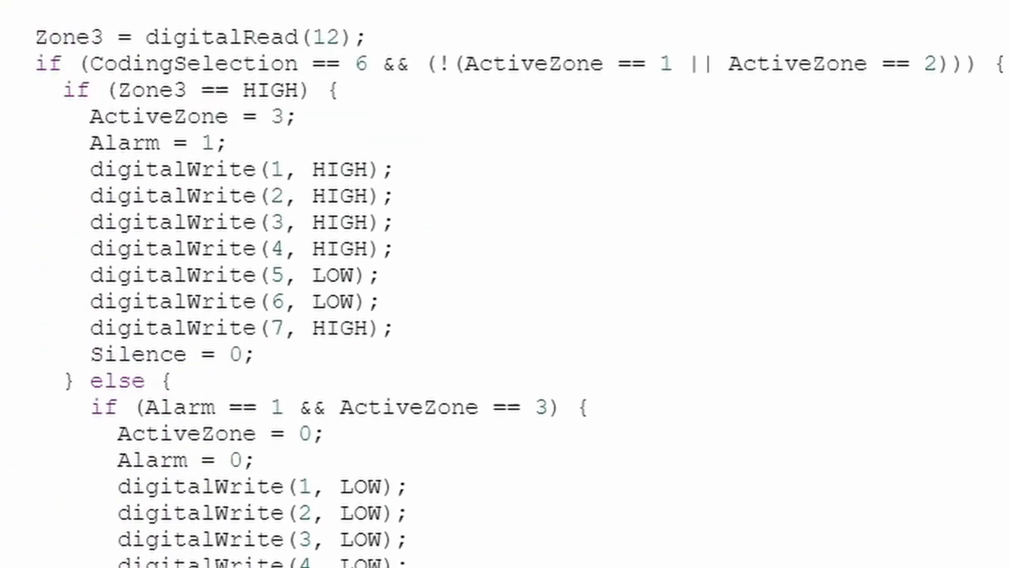
pyautogui.scroll(-3)
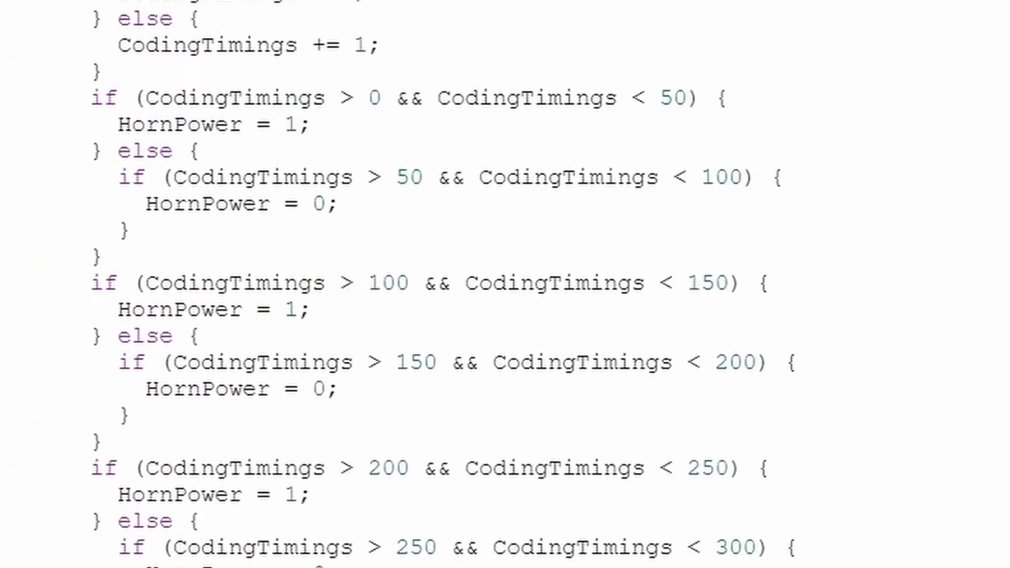
pyautogui.scroll(-3)
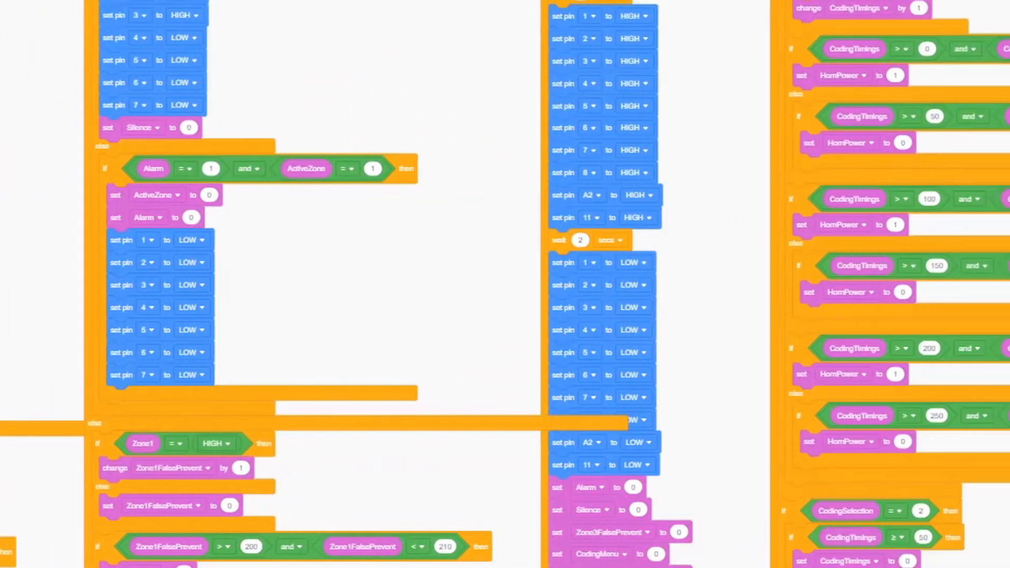
pyautogui.click(210, 7)
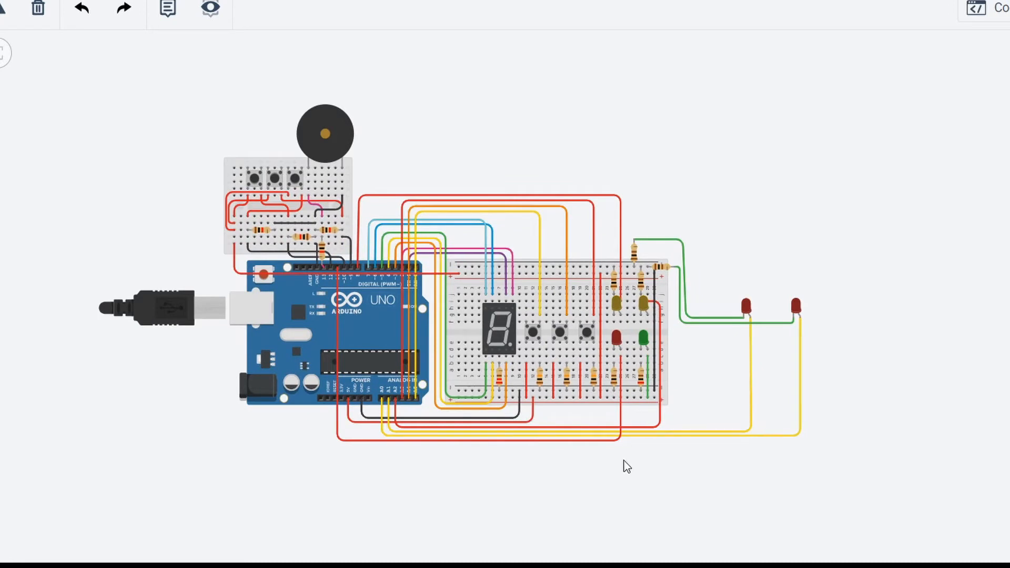
pyautogui.moveTo(730, 419)
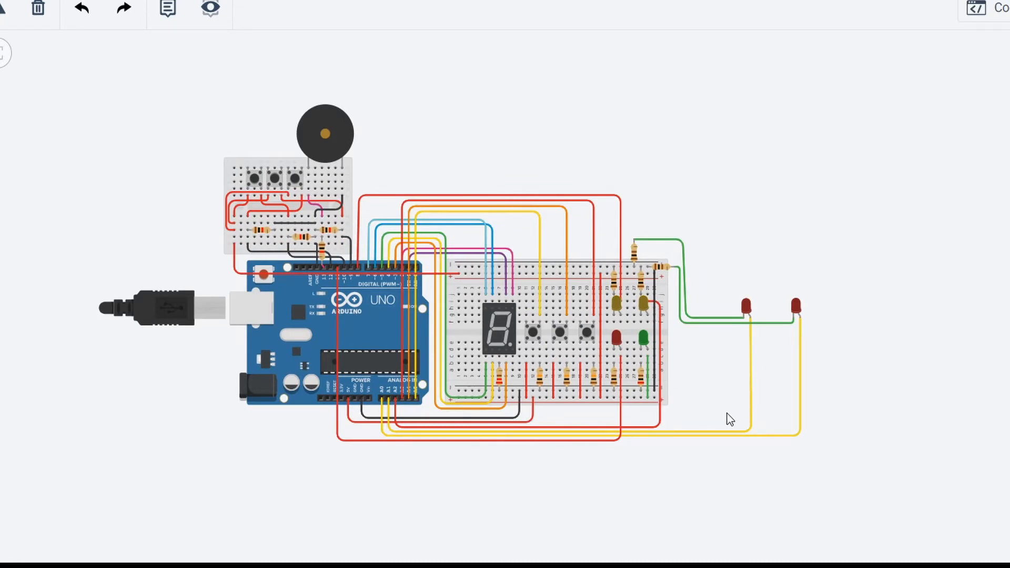
pyautogui.moveTo(728, 412)
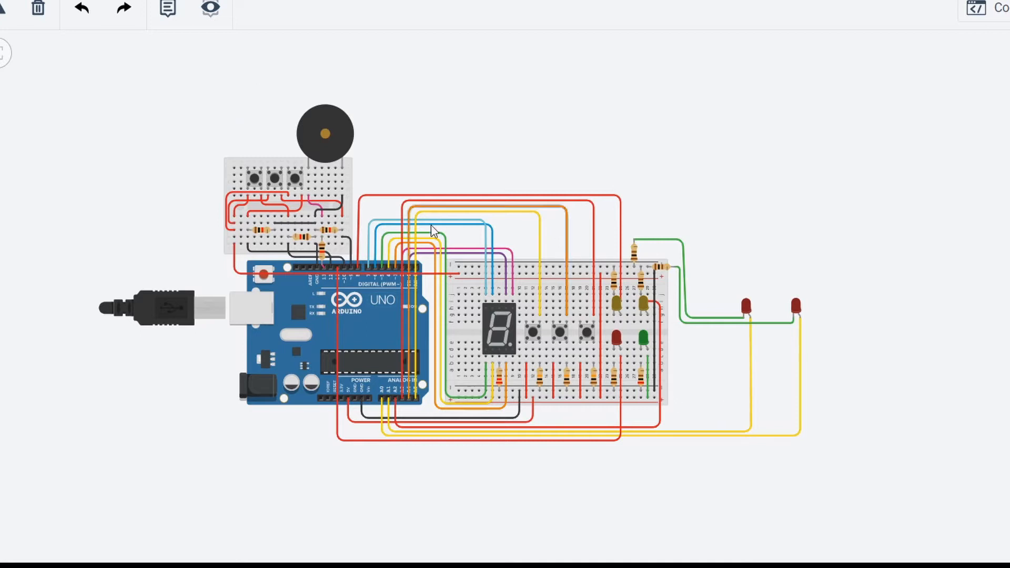
pyautogui.moveTo(763, 377)
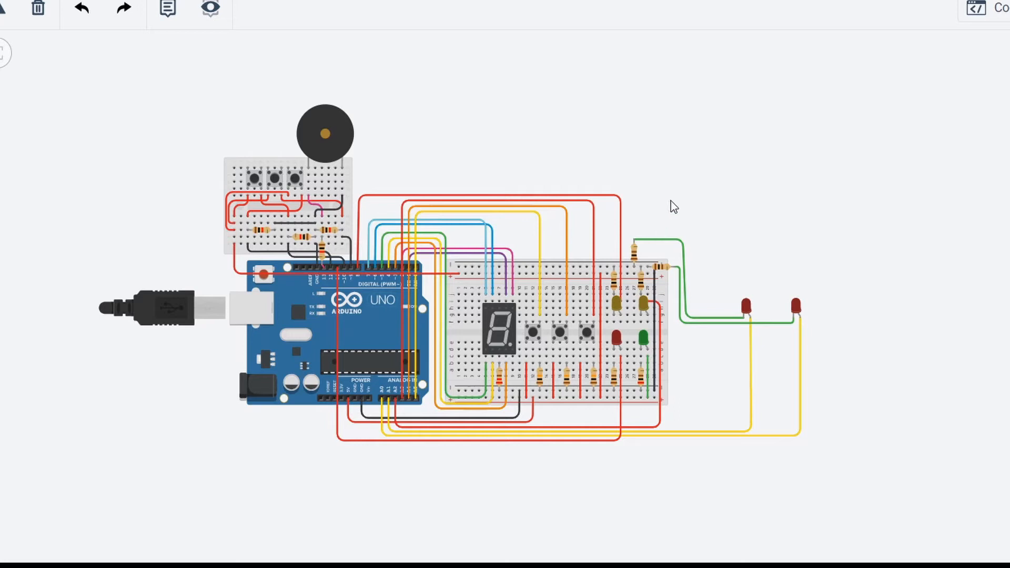
pyautogui.moveTo(177, 176)
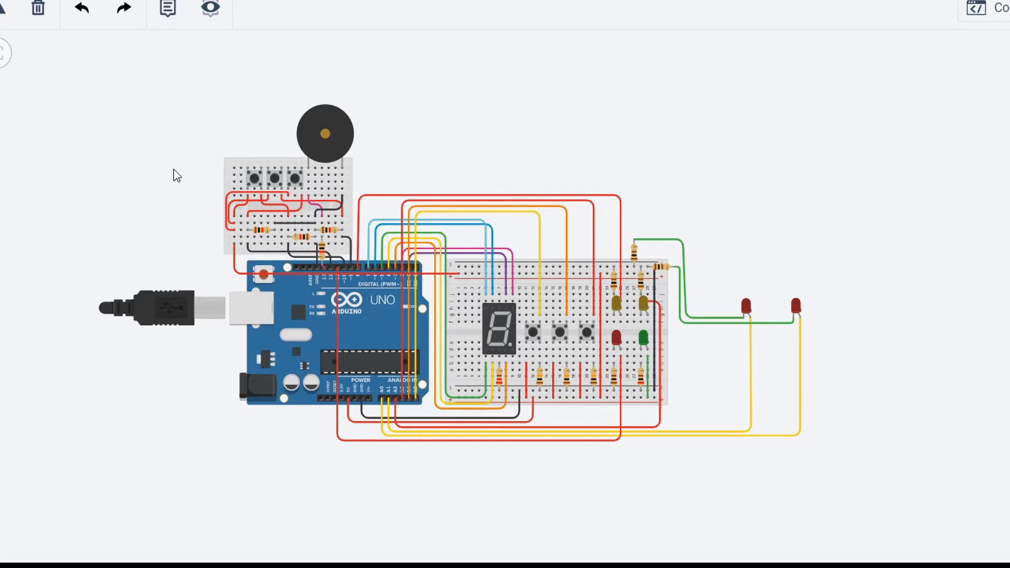
pyautogui.moveTo(375, 169)
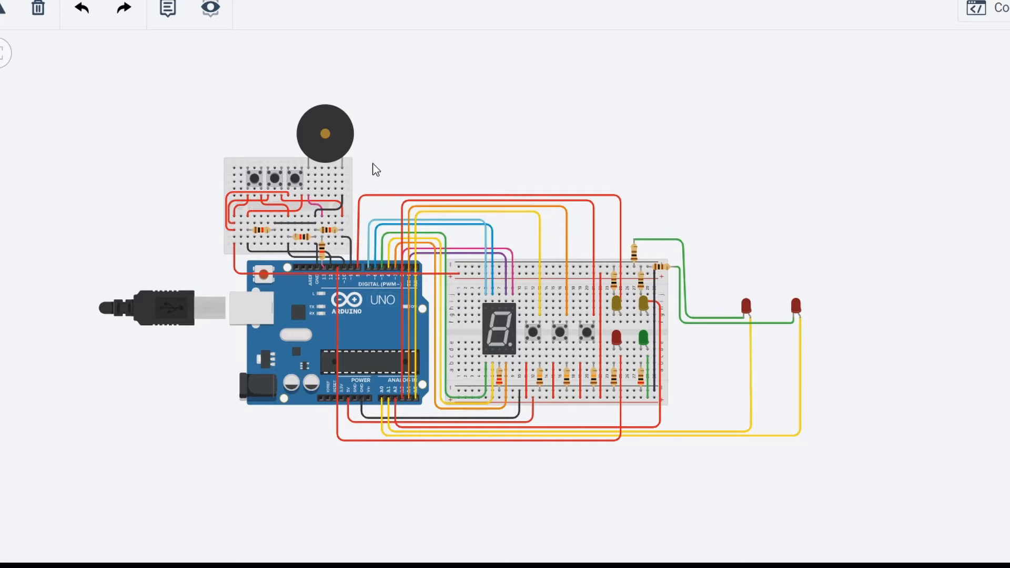
pyautogui.moveTo(473, 290)
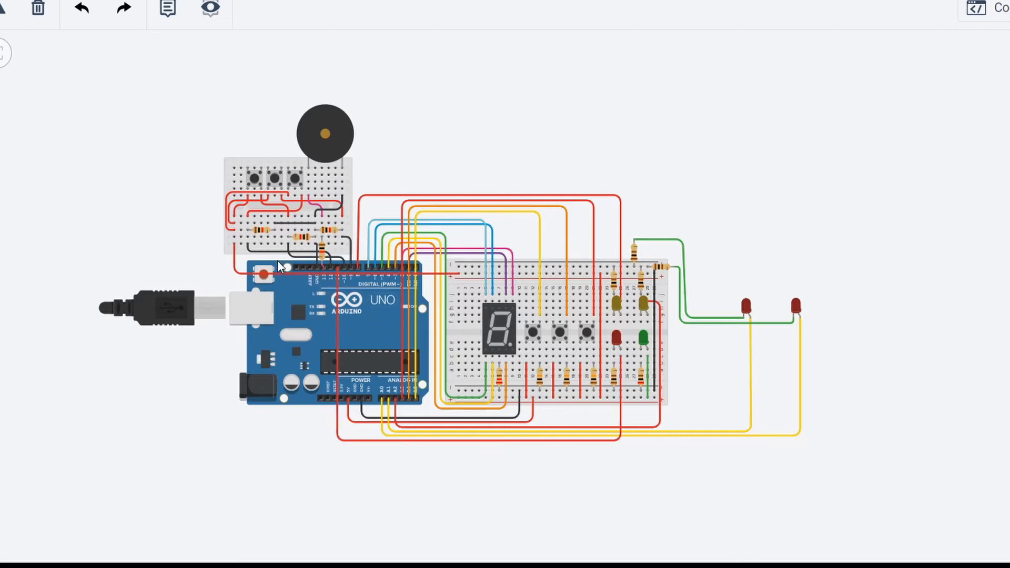
pyautogui.moveTo(306, 199)
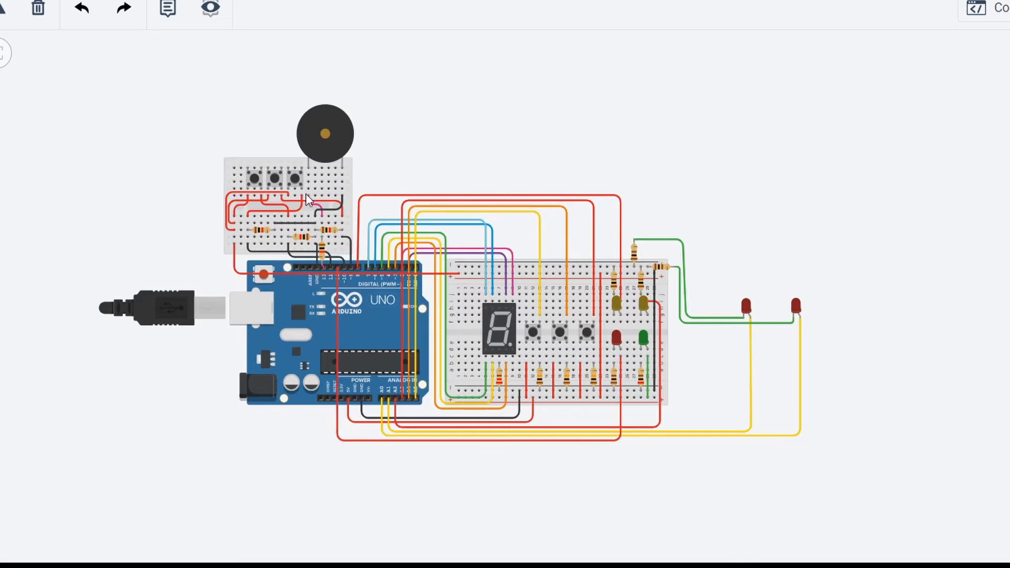
# - Start the simulation so the green power LED lights with the display blank
pyautogui.click(210, 7)
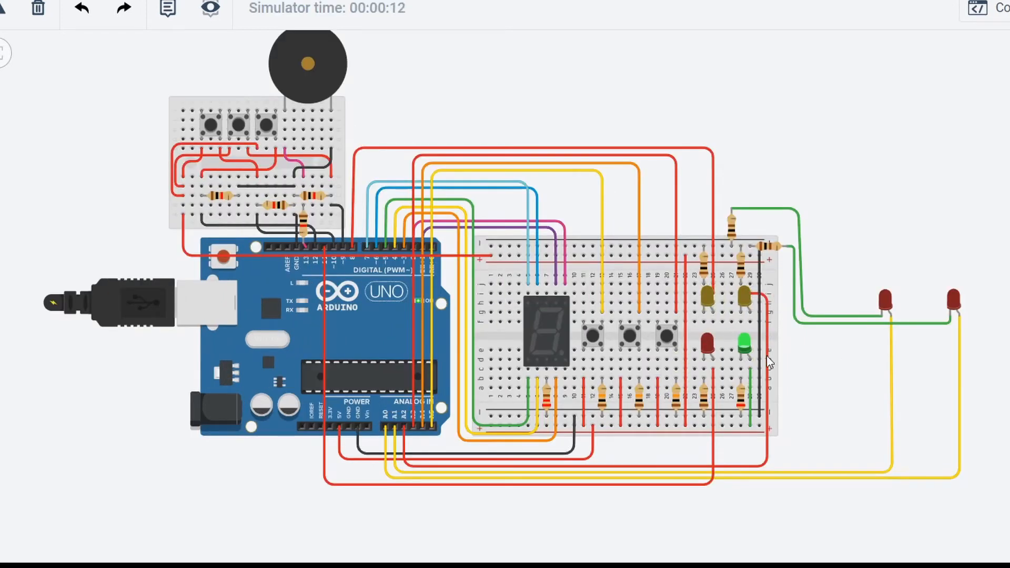
pyautogui.moveTo(602, 325)
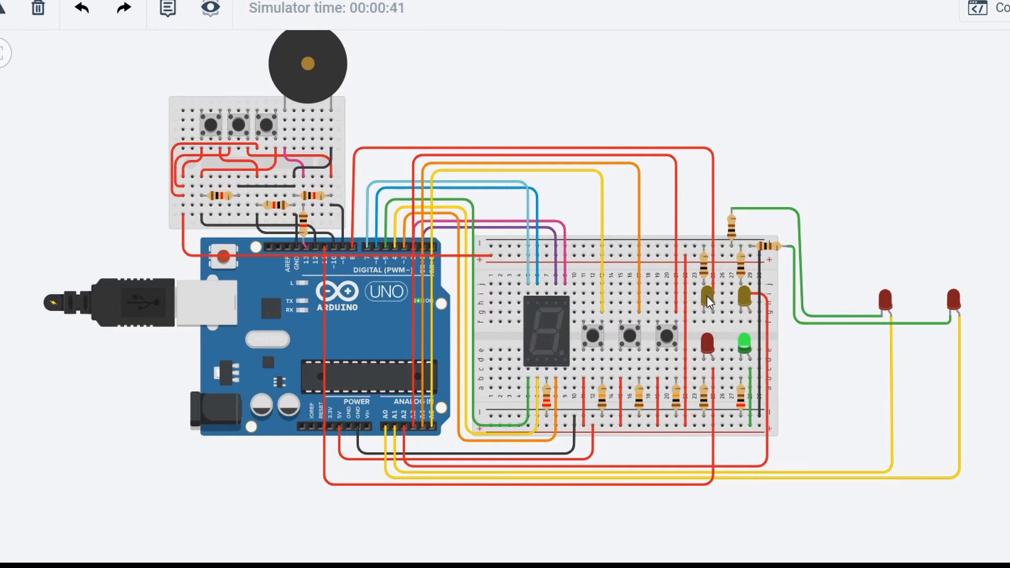
pyautogui.moveTo(747, 312)
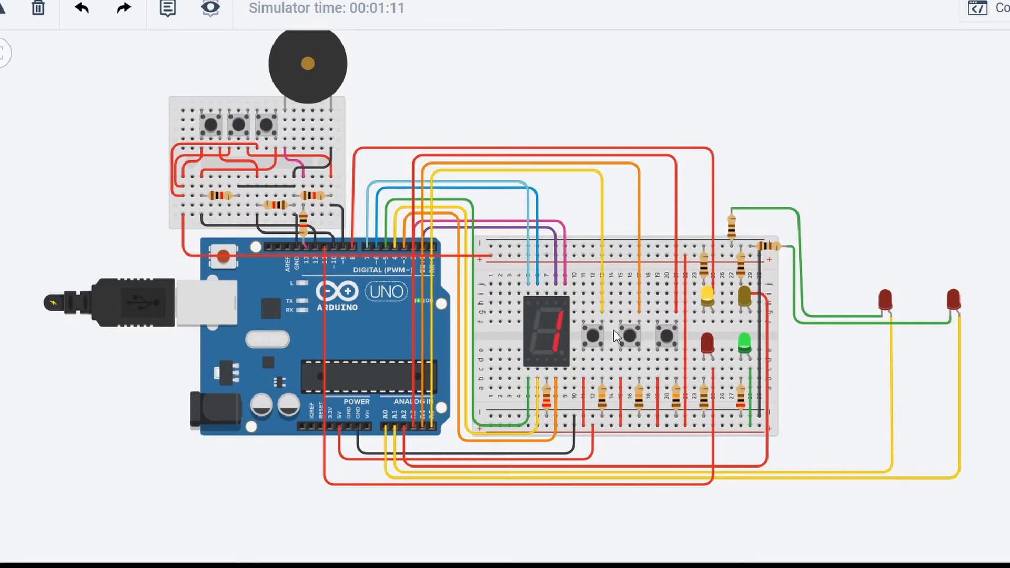
pyautogui.moveTo(631, 340)
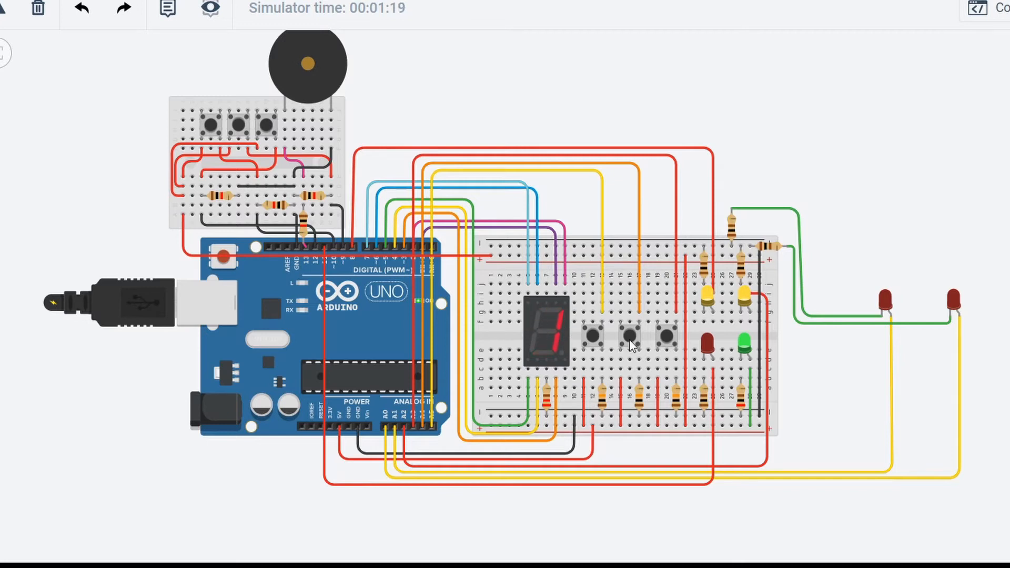
pyautogui.moveTo(979, 300)
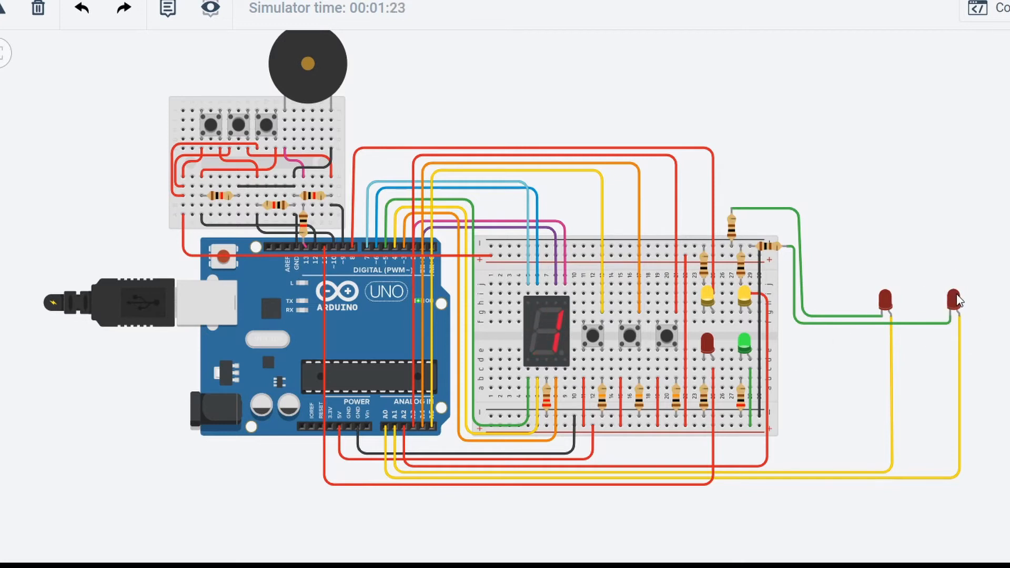
pyautogui.moveTo(964, 355)
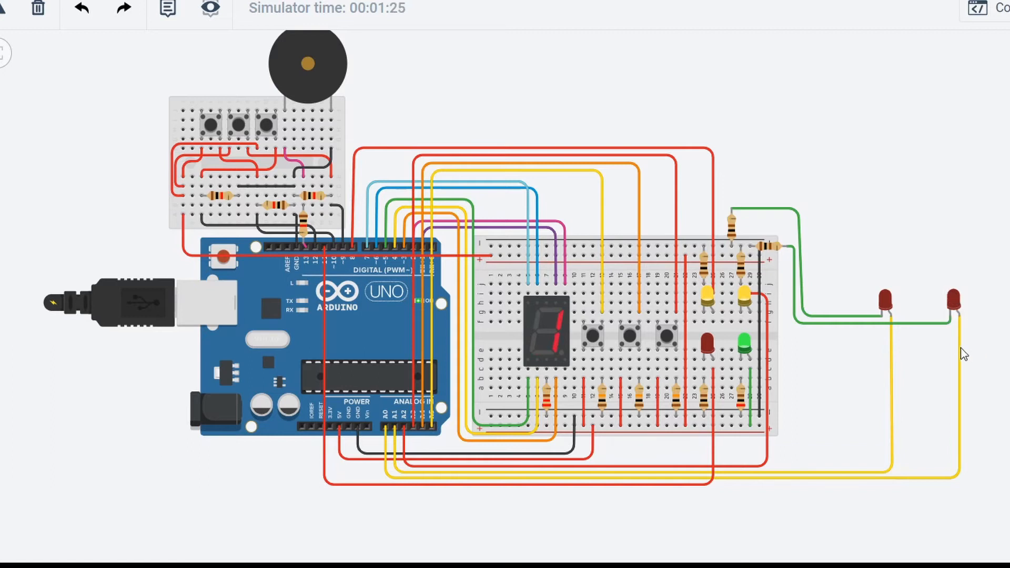
pyautogui.moveTo(951, 282)
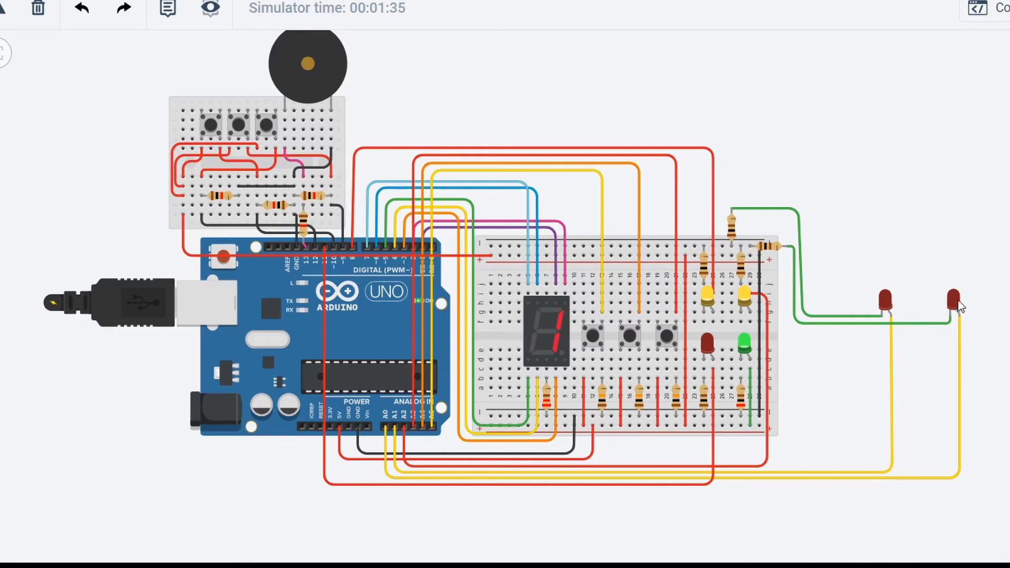
pyautogui.moveTo(897, 307)
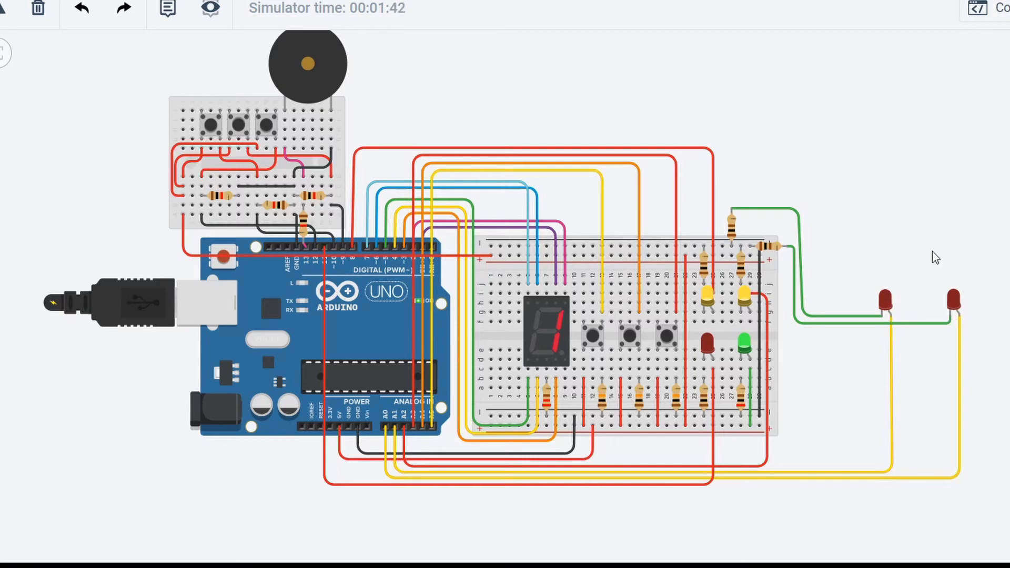
pyautogui.moveTo(964, 261)
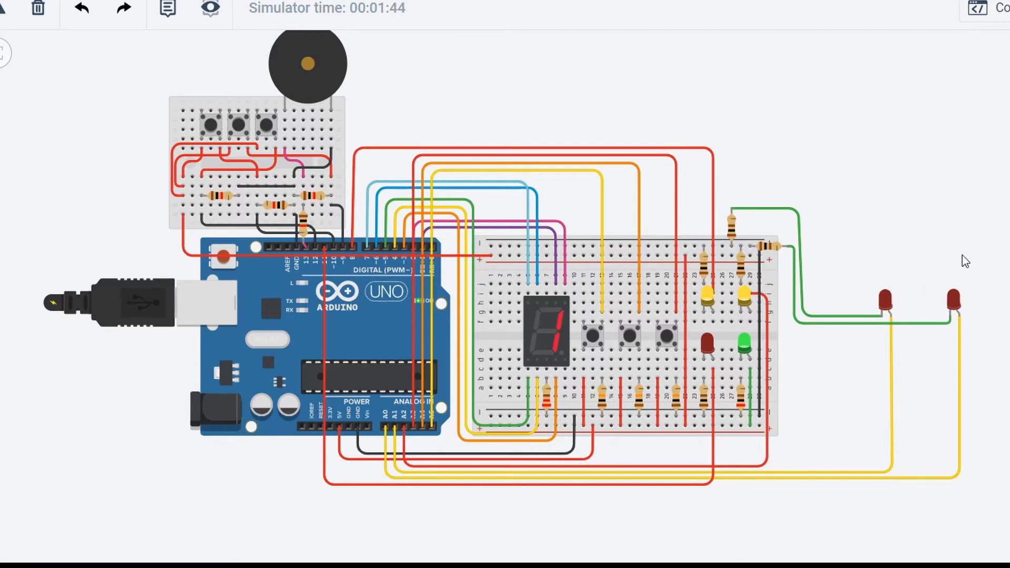
pyautogui.moveTo(713, 196)
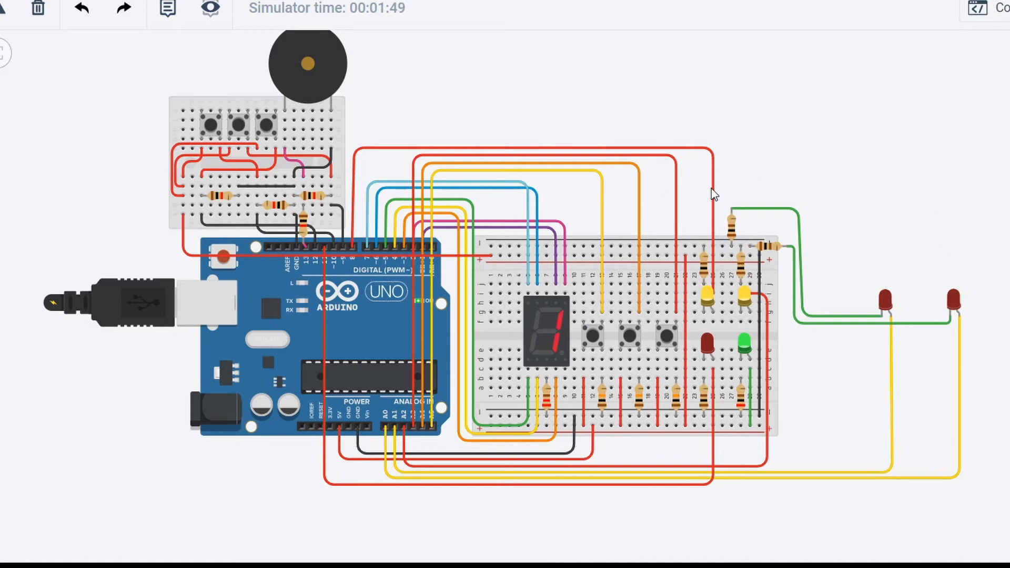
pyautogui.moveTo(897, 234)
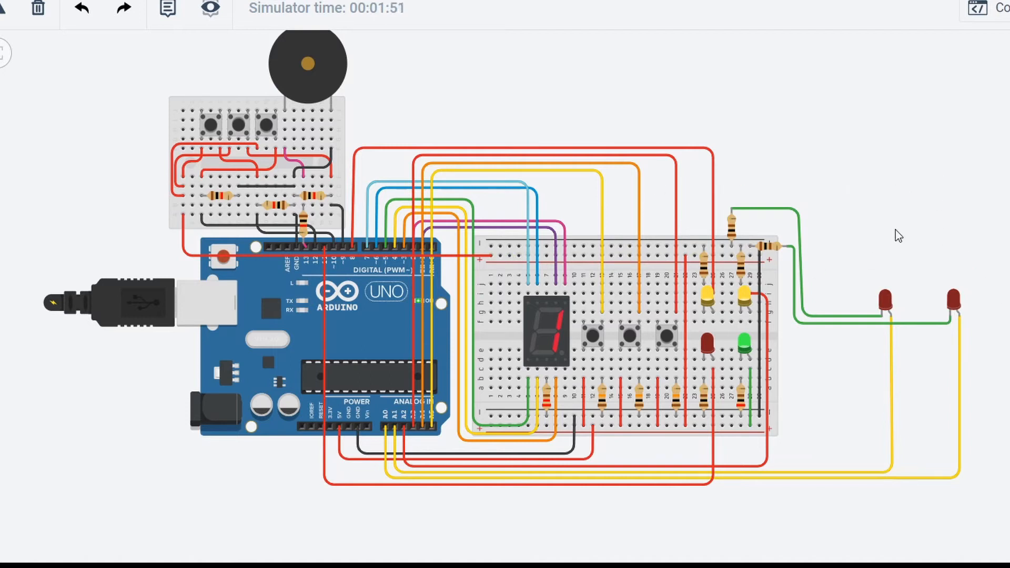
pyautogui.moveTo(821, 201)
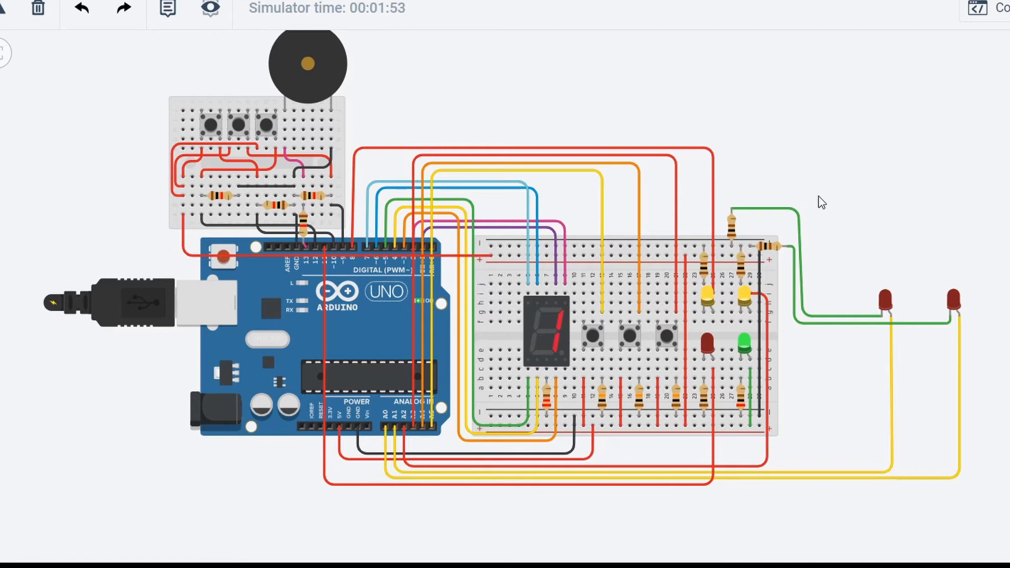
pyautogui.moveTo(455, 134)
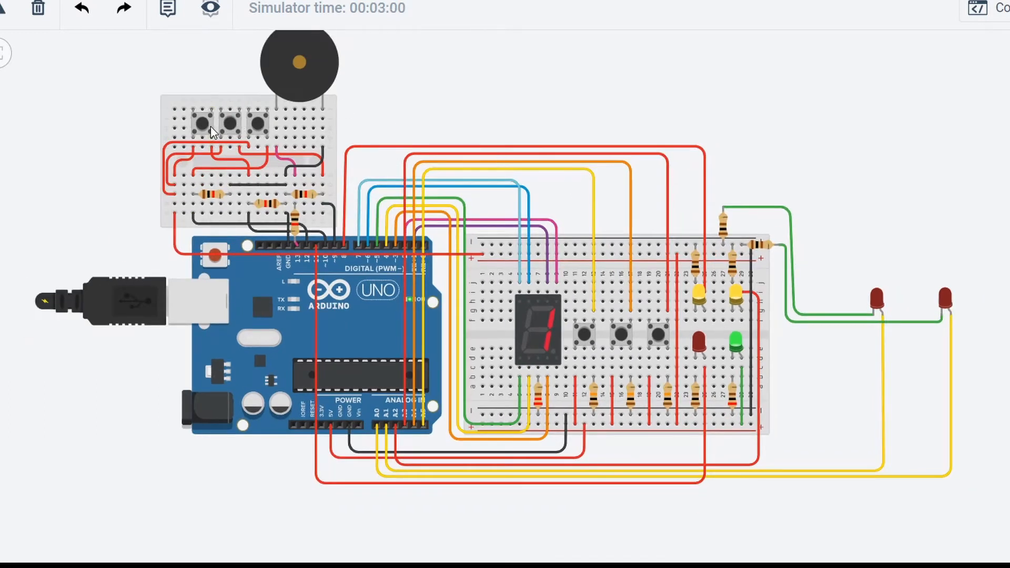
pyautogui.moveTo(199, 160)
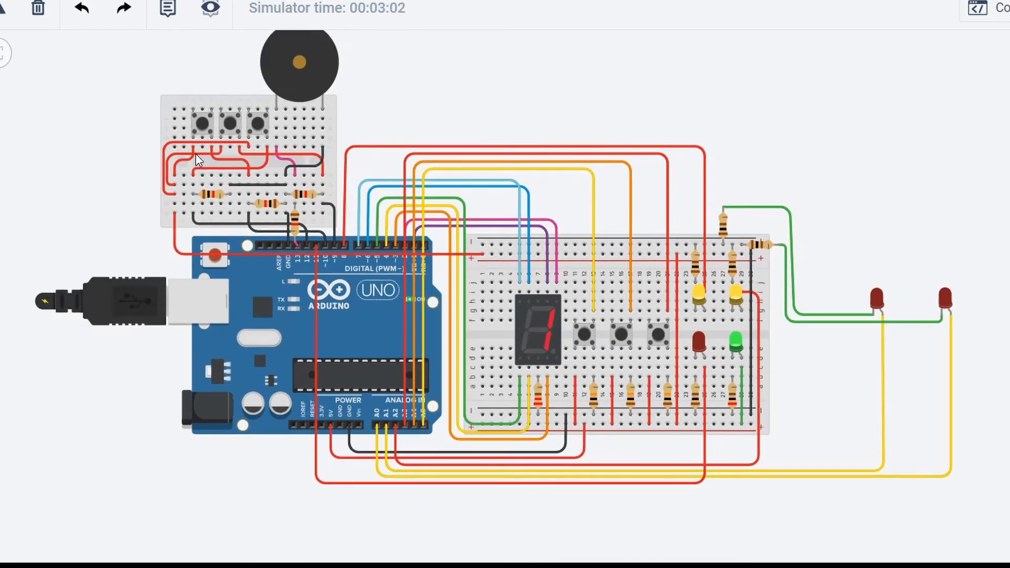
pyautogui.moveTo(280, 158)
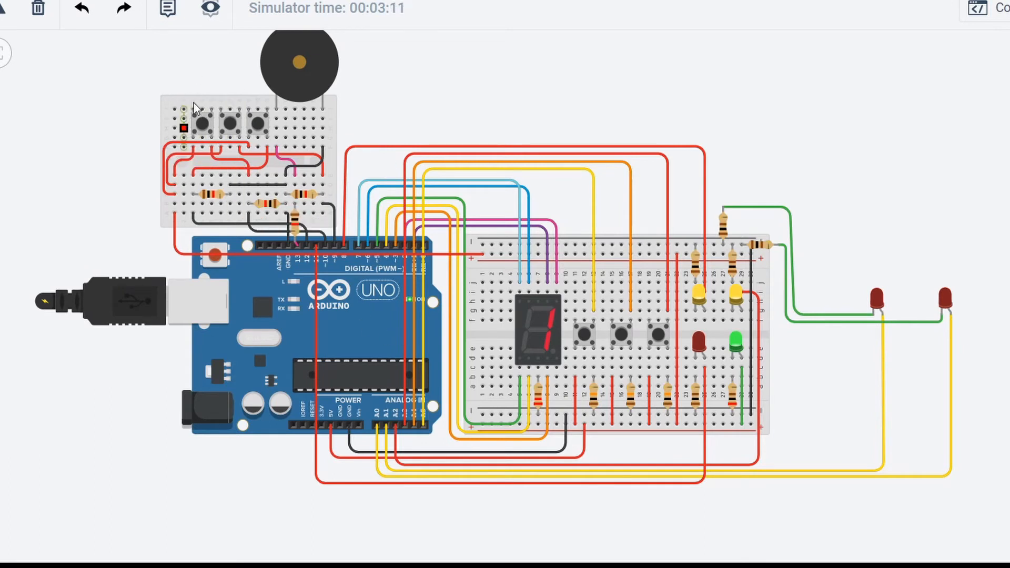
pyautogui.moveTo(267, 113)
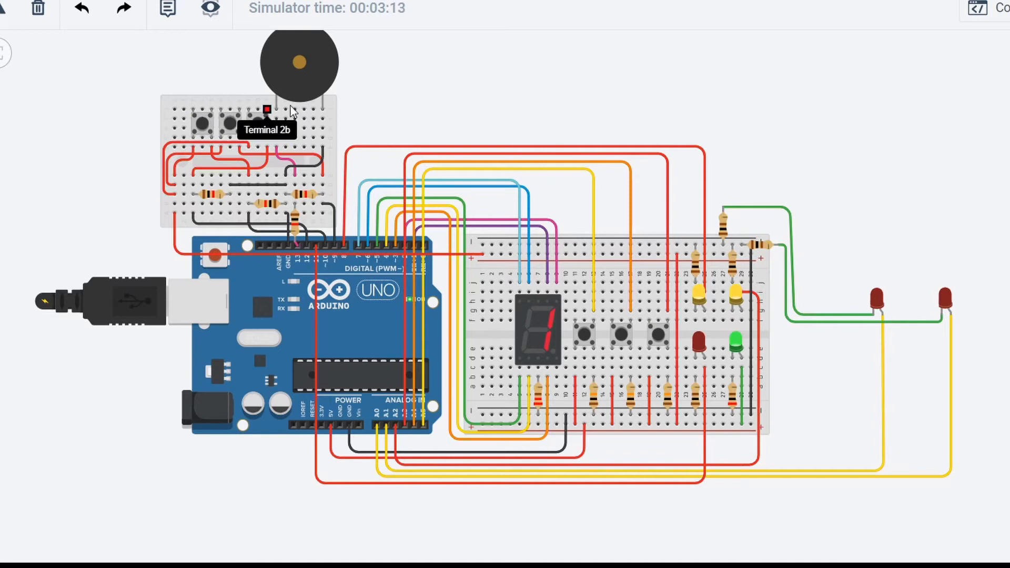
pyautogui.moveTo(564, 203)
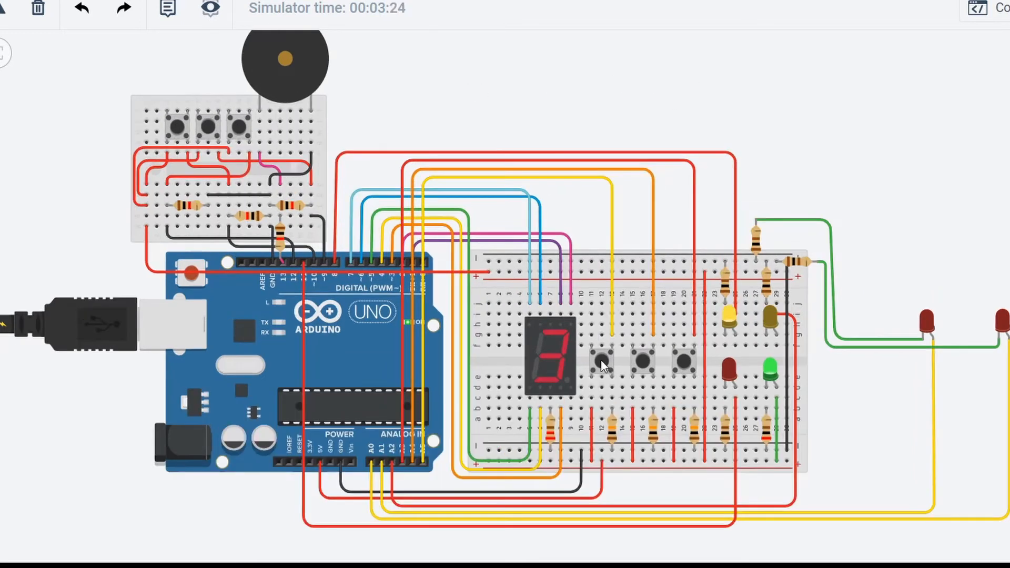
pyautogui.moveTo(902, 303)
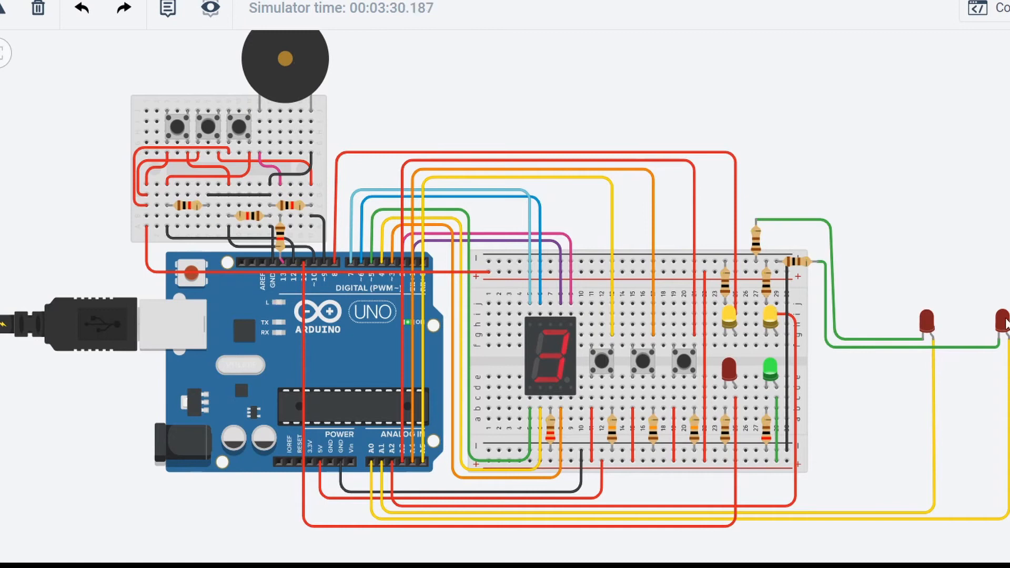
pyautogui.moveTo(996, 361)
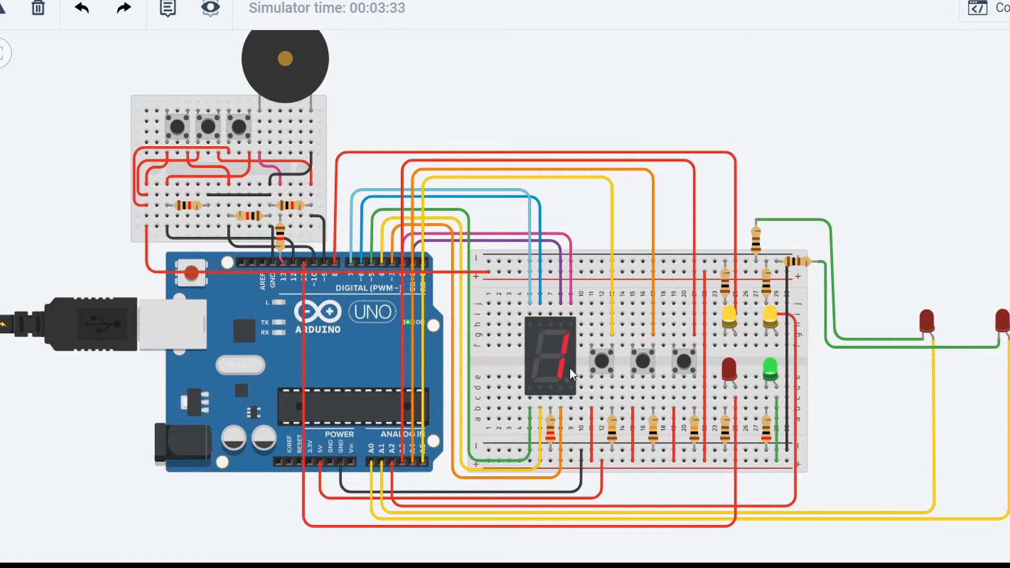
pyautogui.moveTo(910, 343)
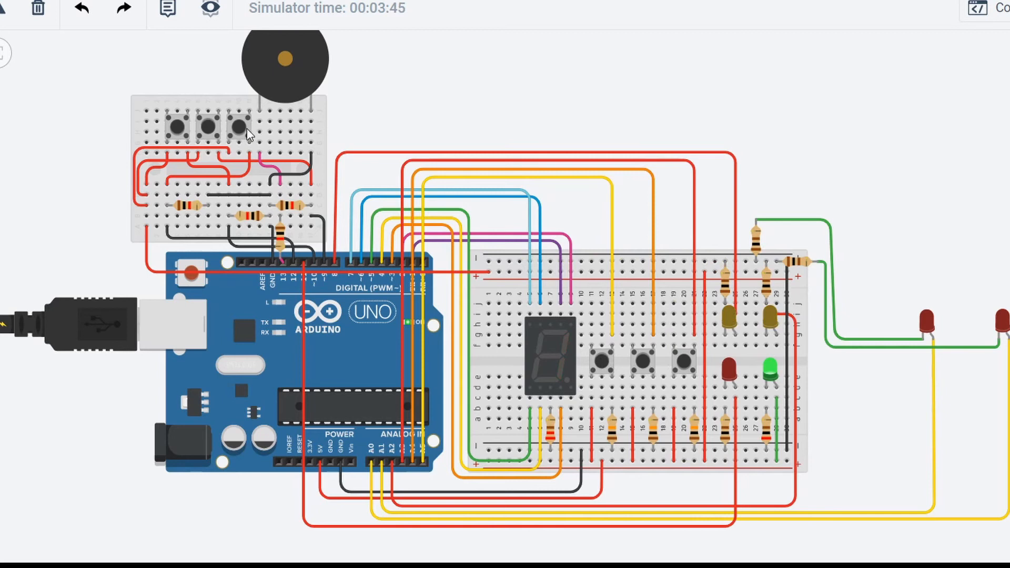
pyautogui.moveTo(179, 132)
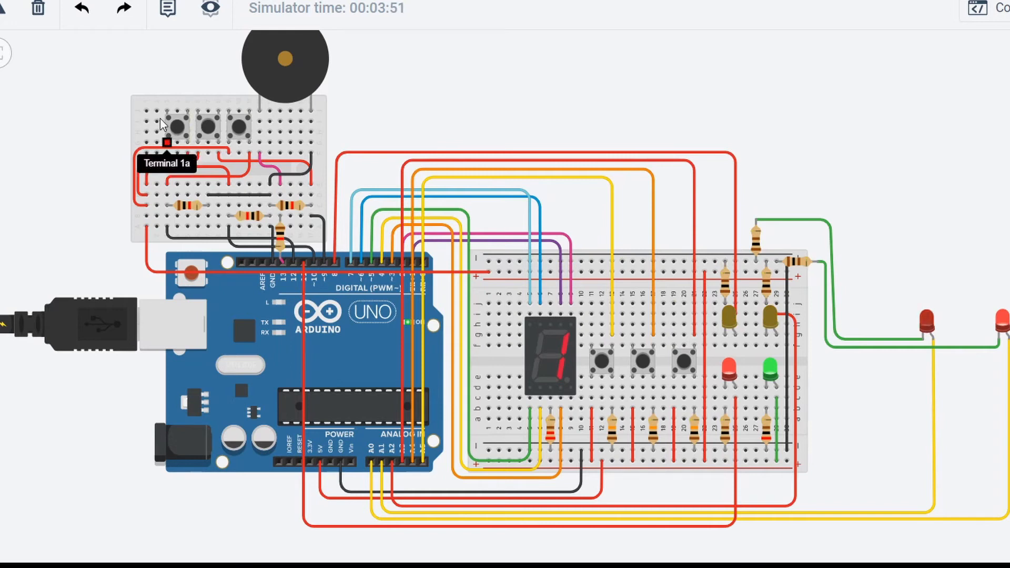
pyautogui.moveTo(179, 133)
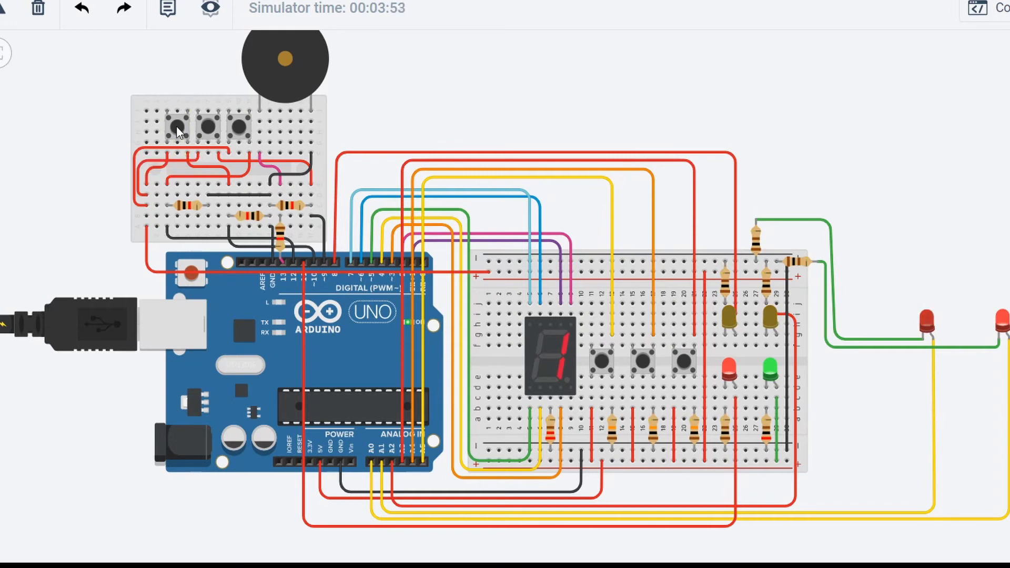
pyautogui.moveTo(315, 165)
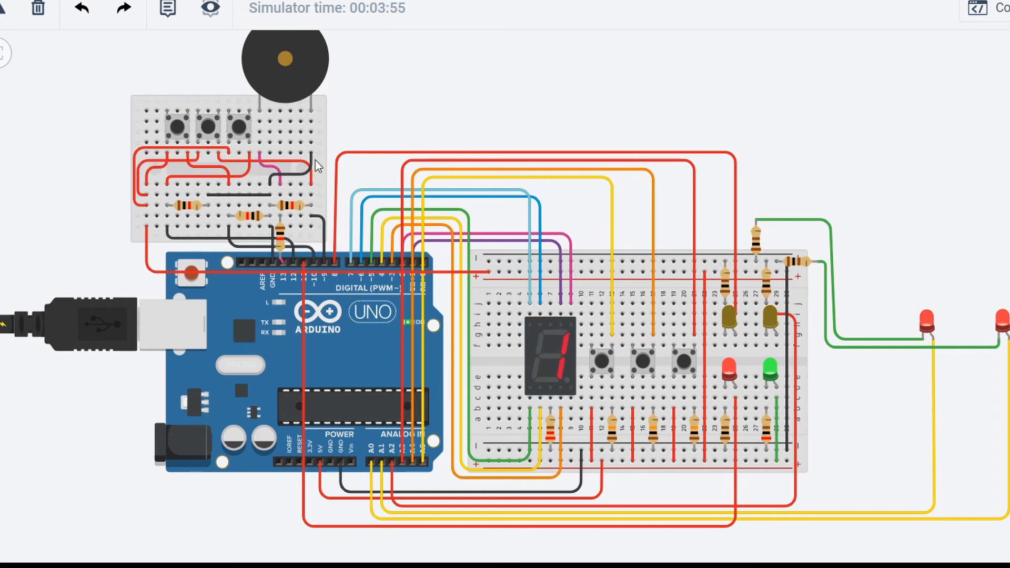
pyautogui.moveTo(422, 160)
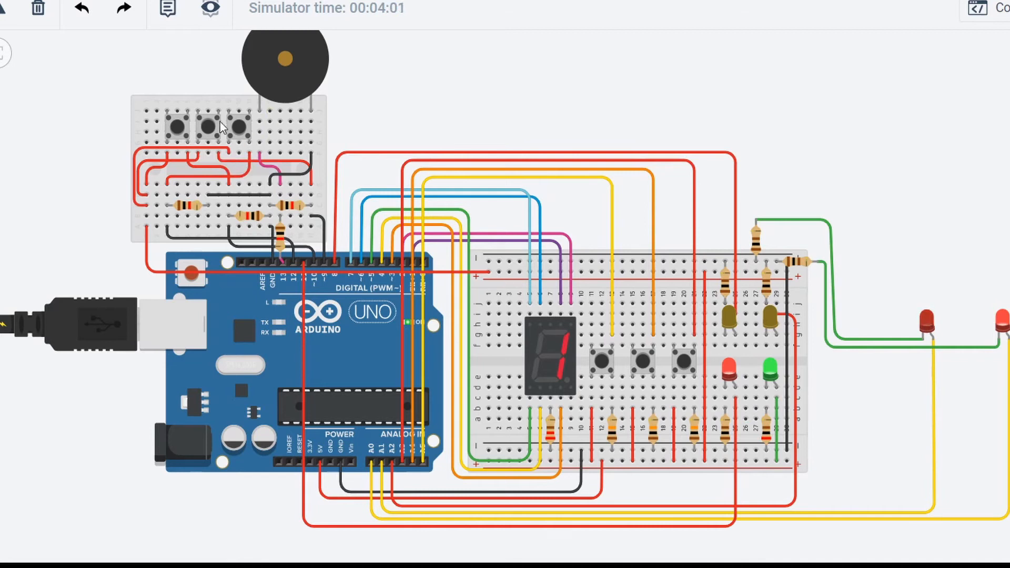
pyautogui.moveTo(988, 408)
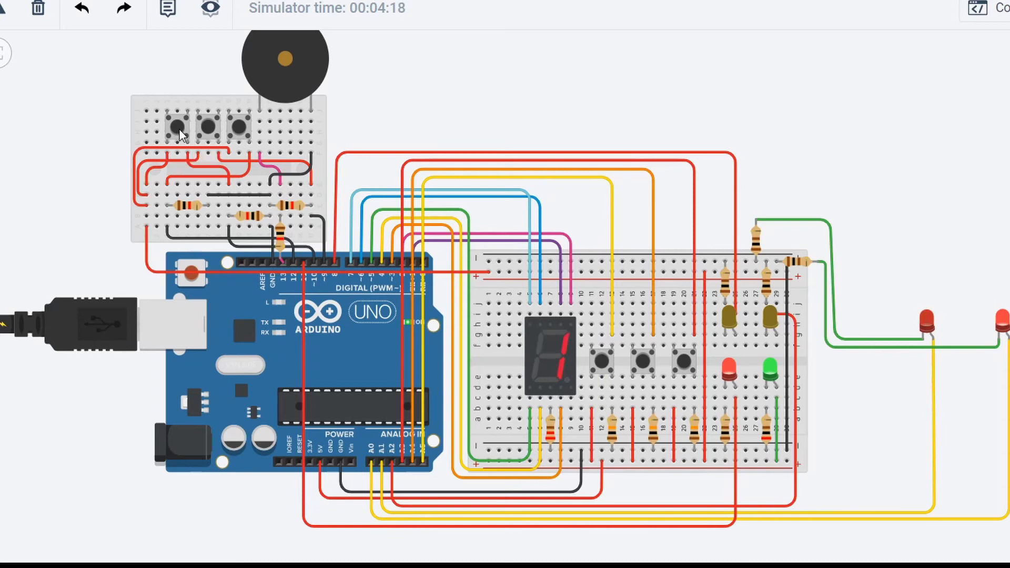
pyautogui.moveTo(612, 375)
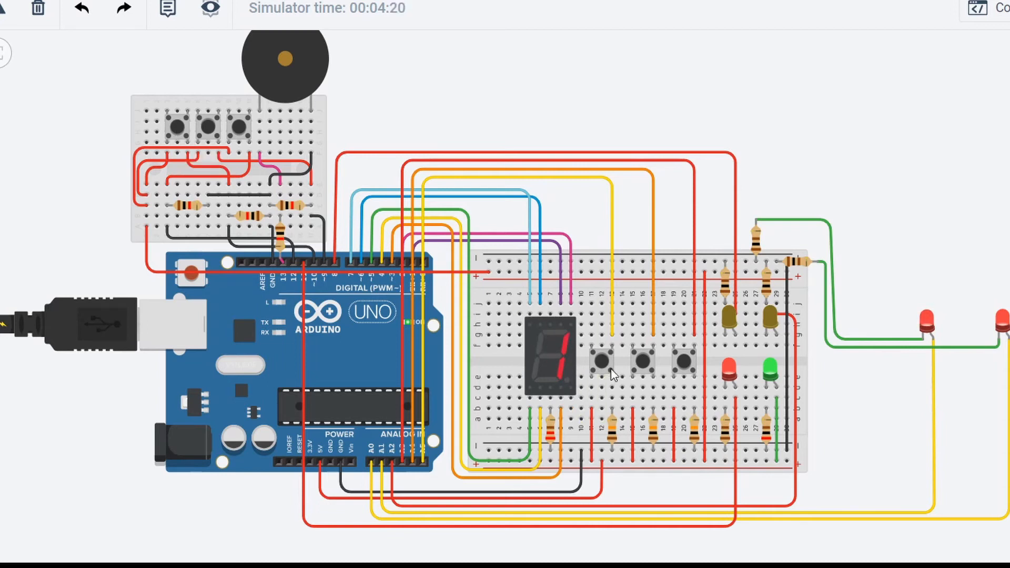
pyautogui.moveTo(646, 364)
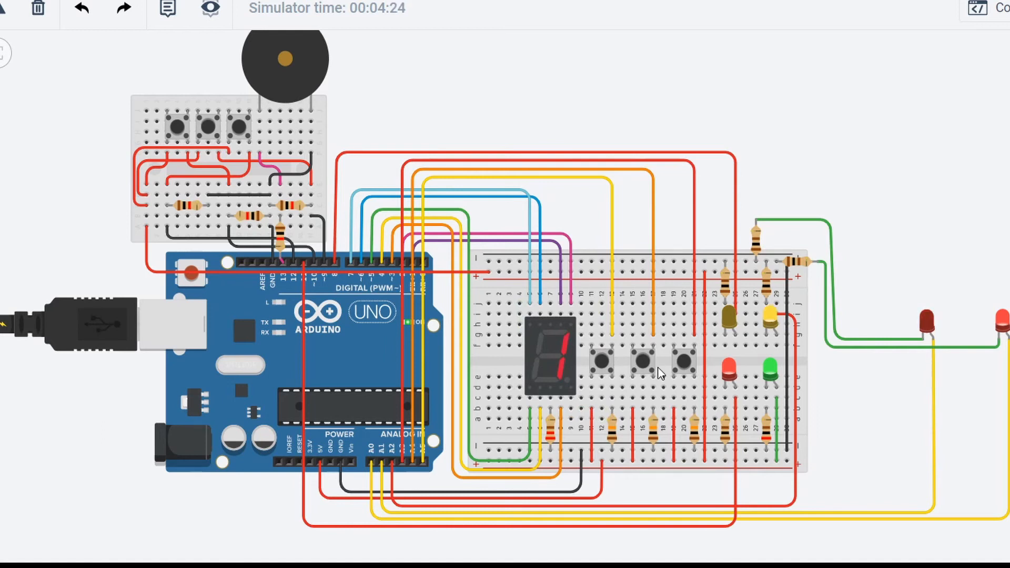
pyautogui.moveTo(972, 428)
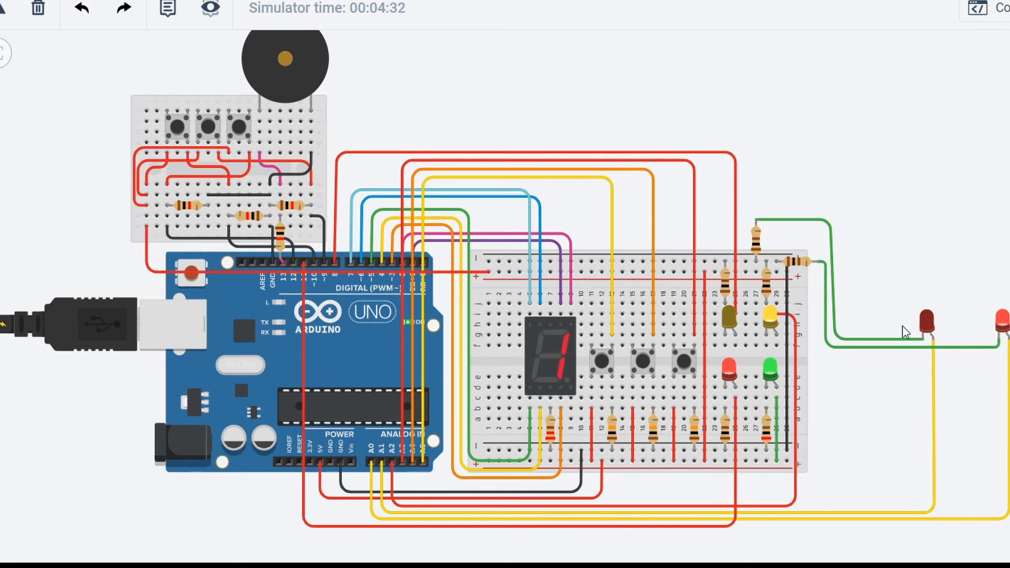
pyautogui.moveTo(874, 460)
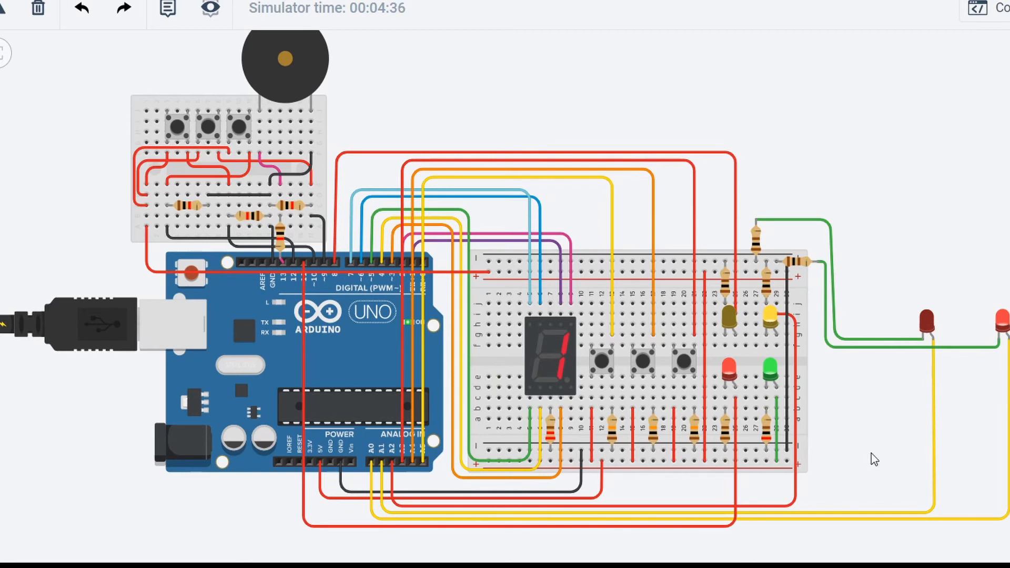
pyautogui.moveTo(923, 460)
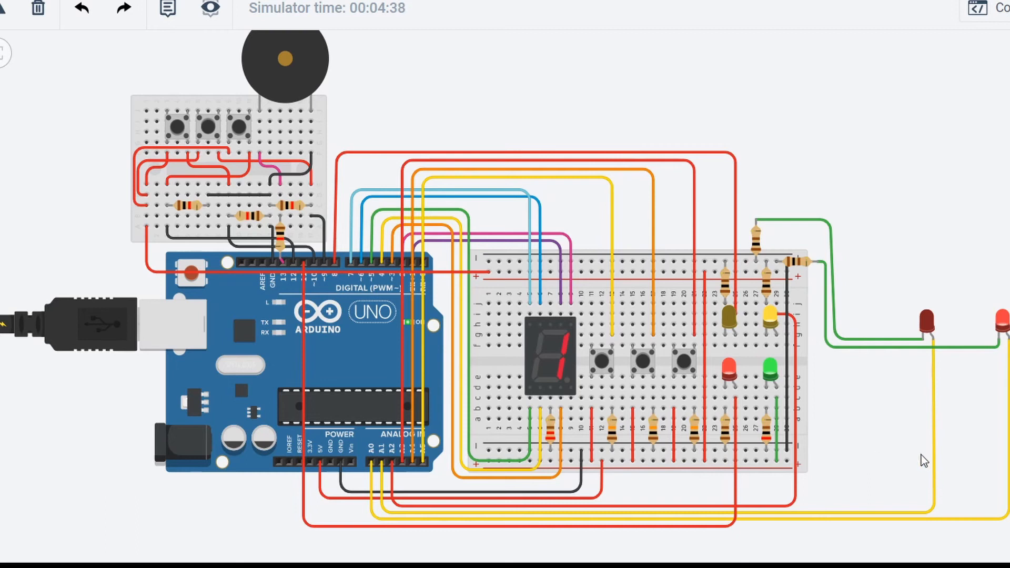
pyautogui.moveTo(913, 431)
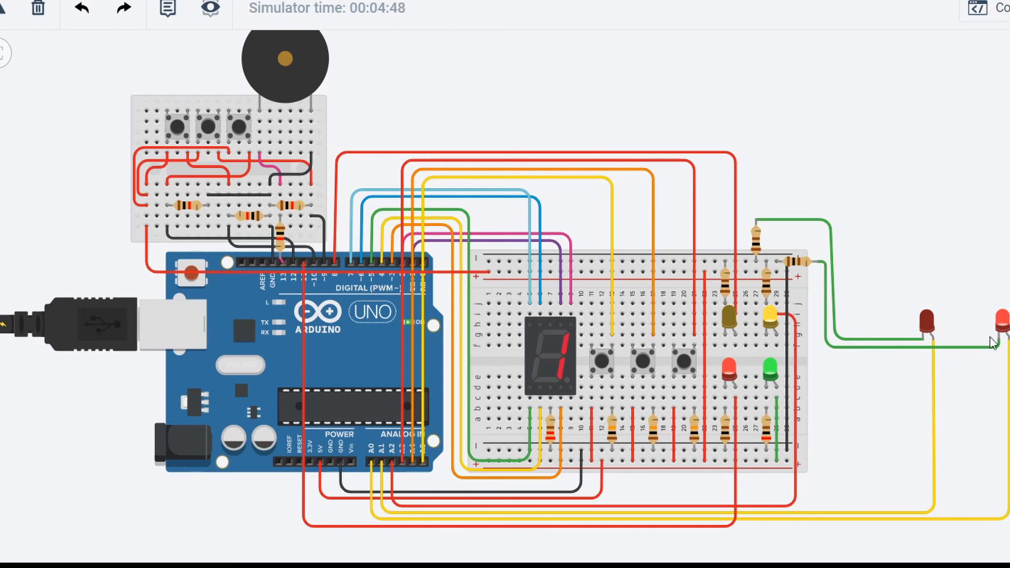
pyautogui.moveTo(726, 312)
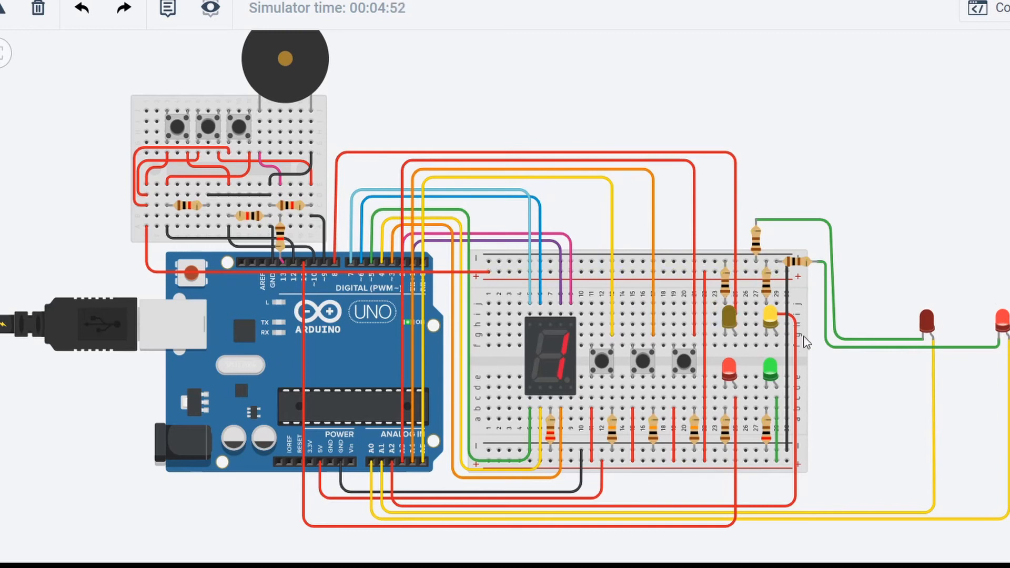
pyautogui.moveTo(778, 324)
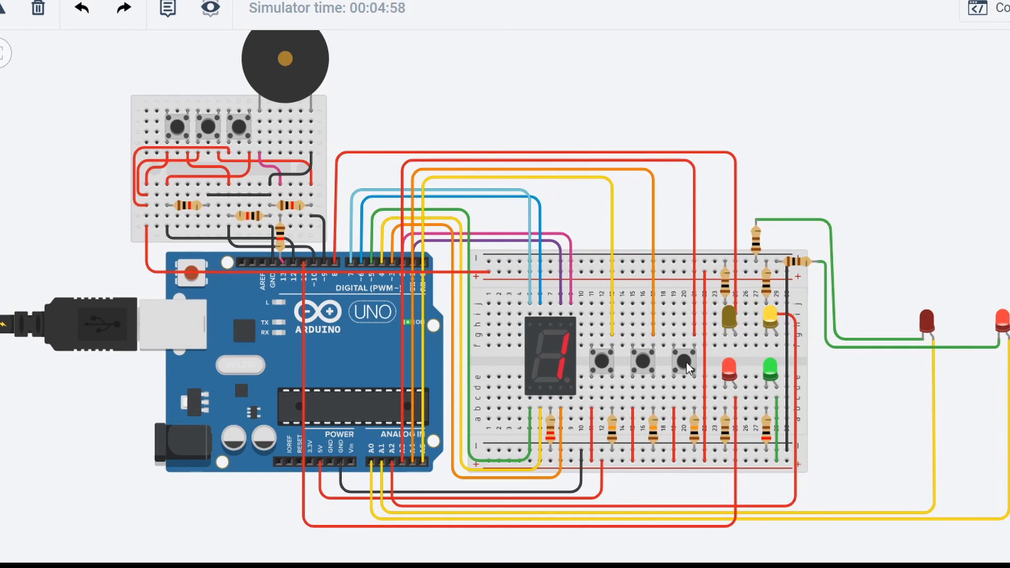
pyautogui.moveTo(635, 377)
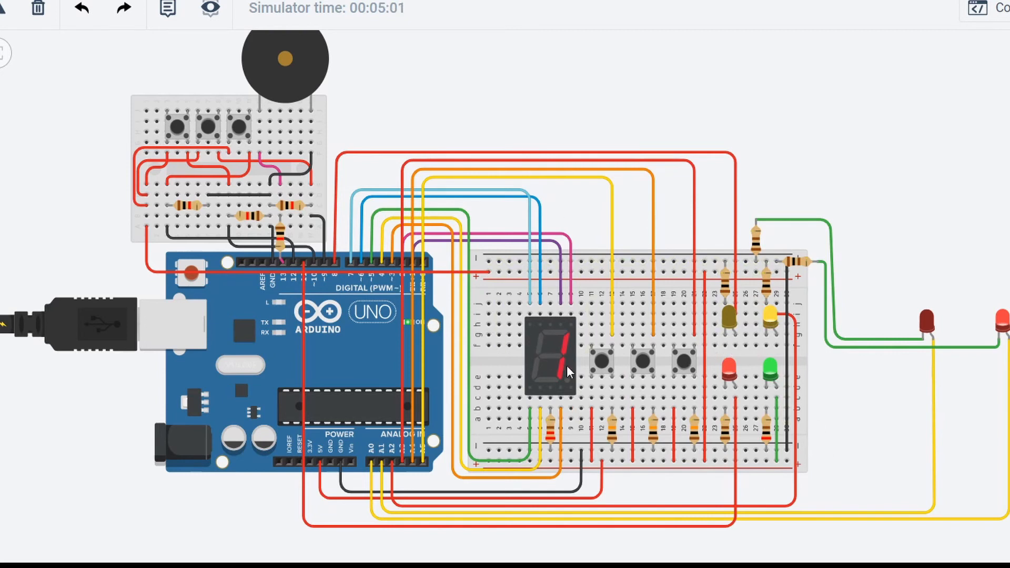
pyautogui.moveTo(665, 361)
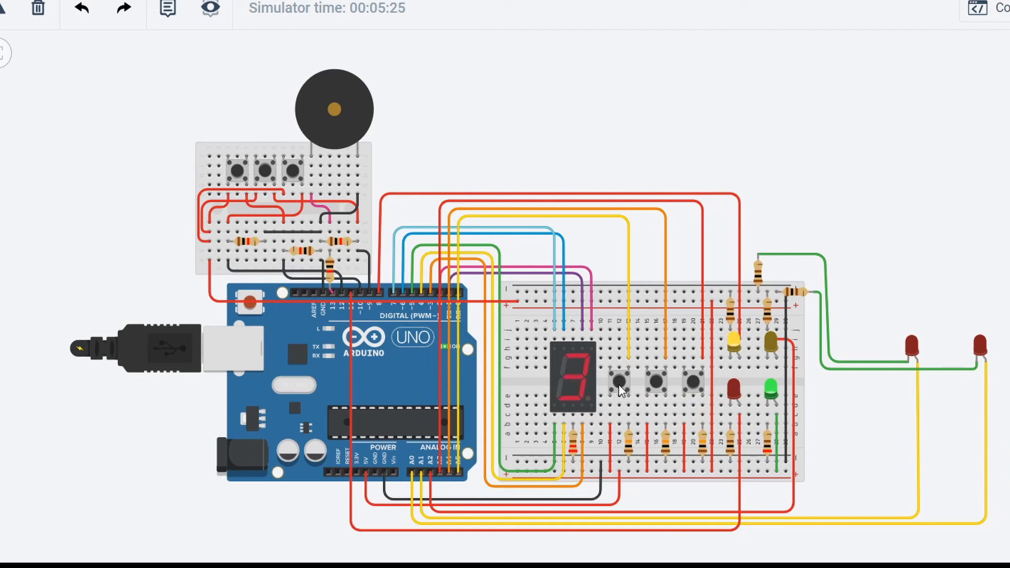
pyautogui.moveTo(686, 396)
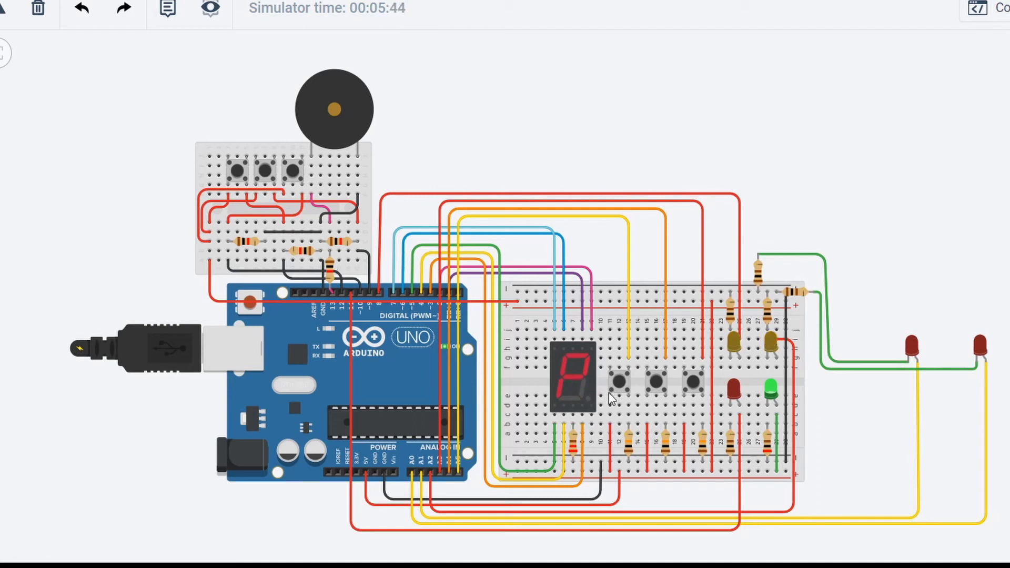
pyautogui.moveTo(593, 403)
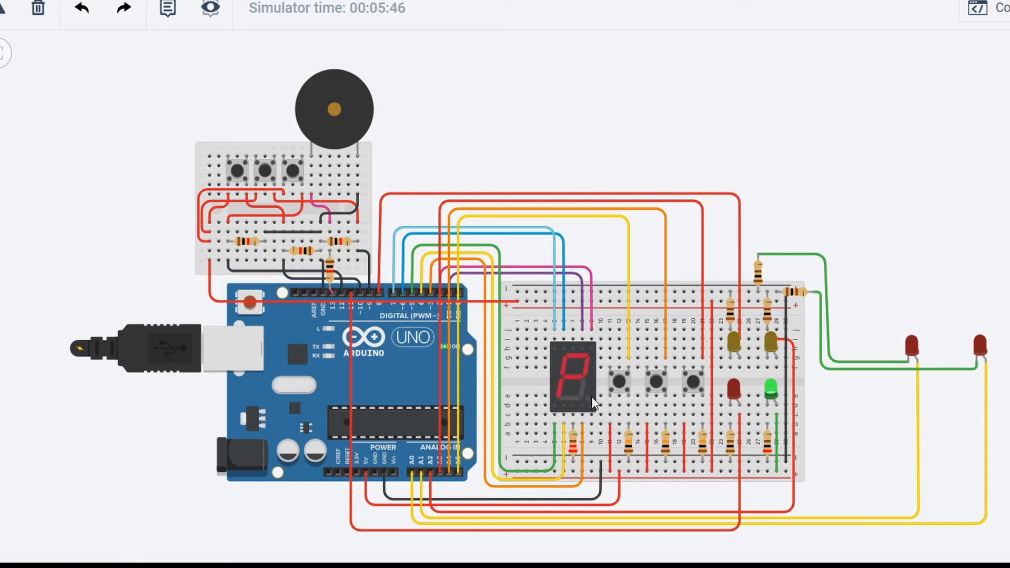
pyautogui.moveTo(579, 394)
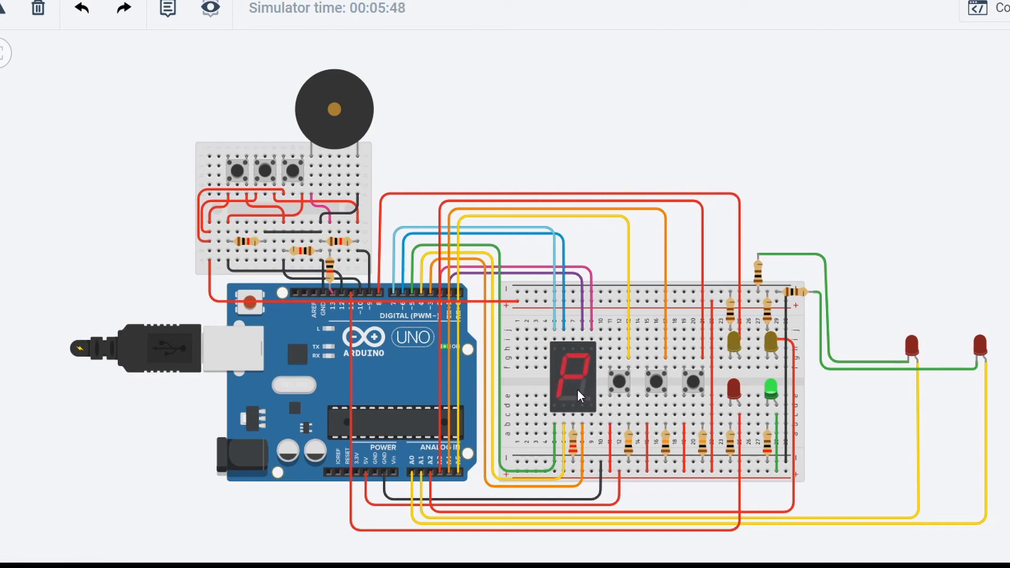
pyautogui.moveTo(560, 373)
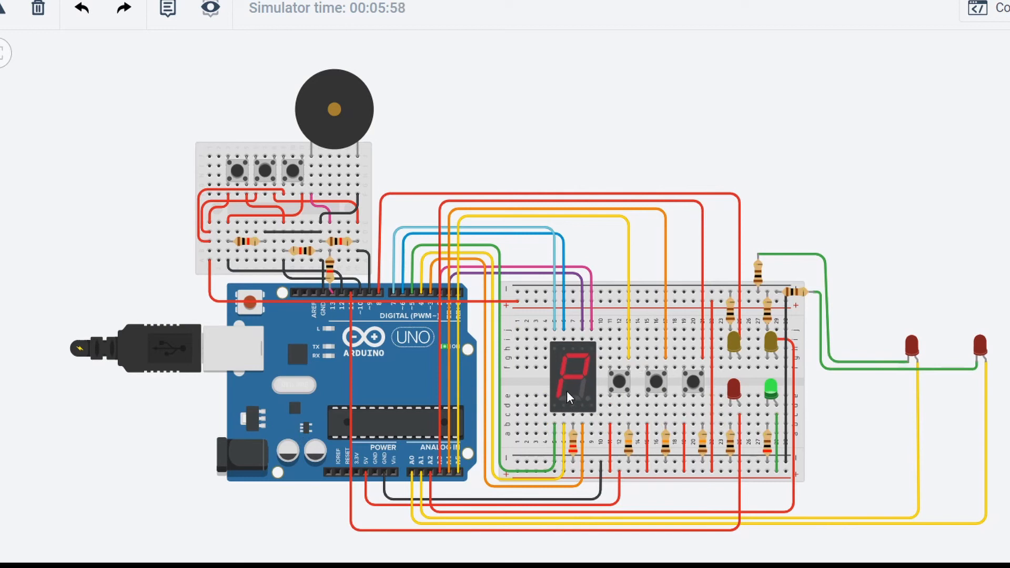
pyautogui.moveTo(814, 389)
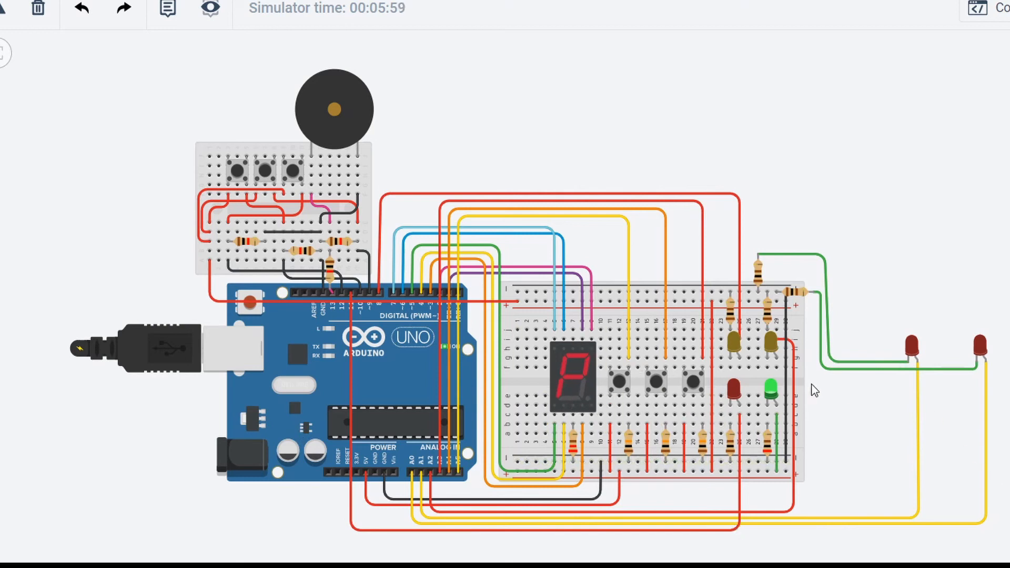
pyautogui.moveTo(977, 377)
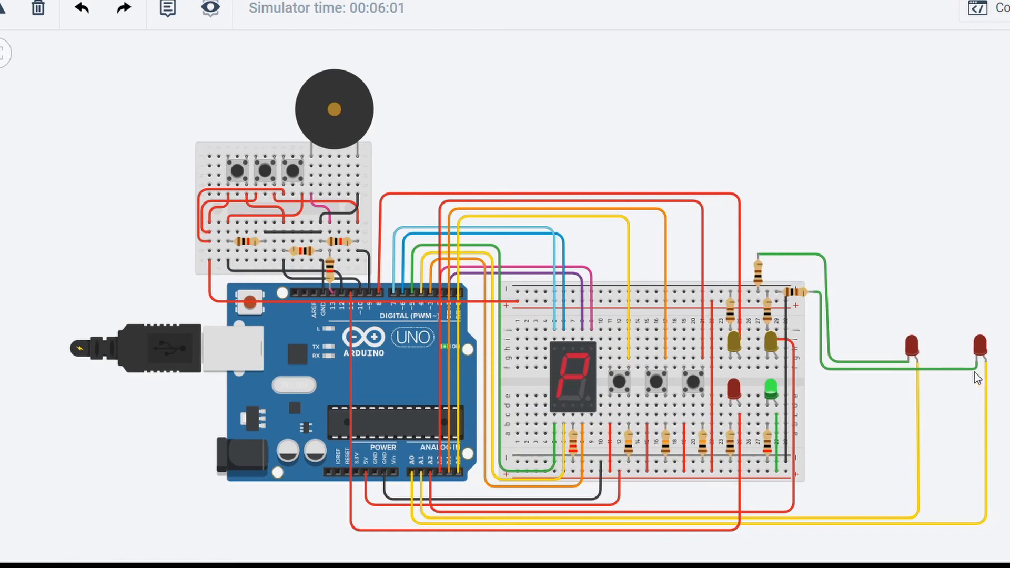
pyautogui.moveTo(883, 397)
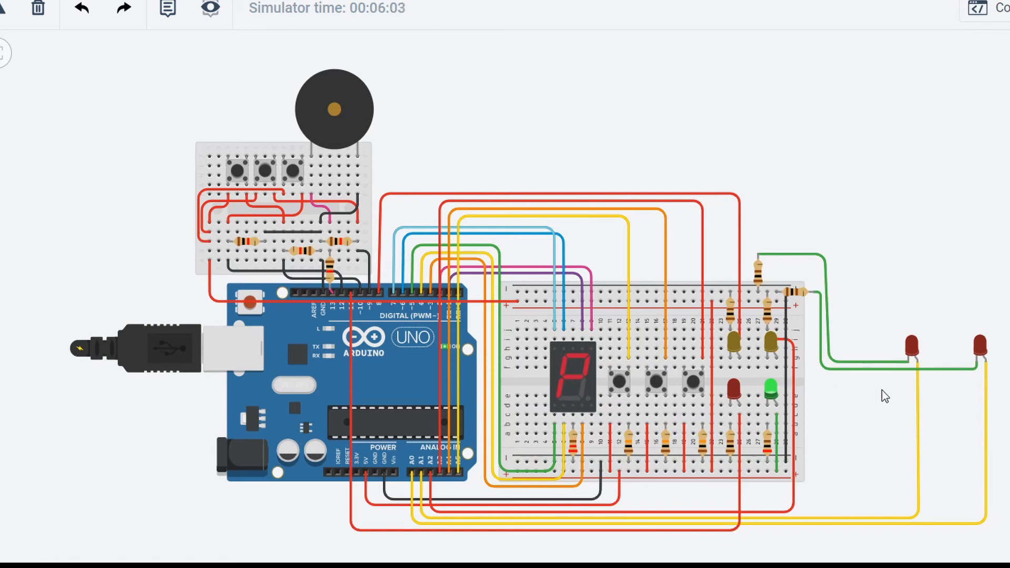
pyautogui.moveTo(901, 394)
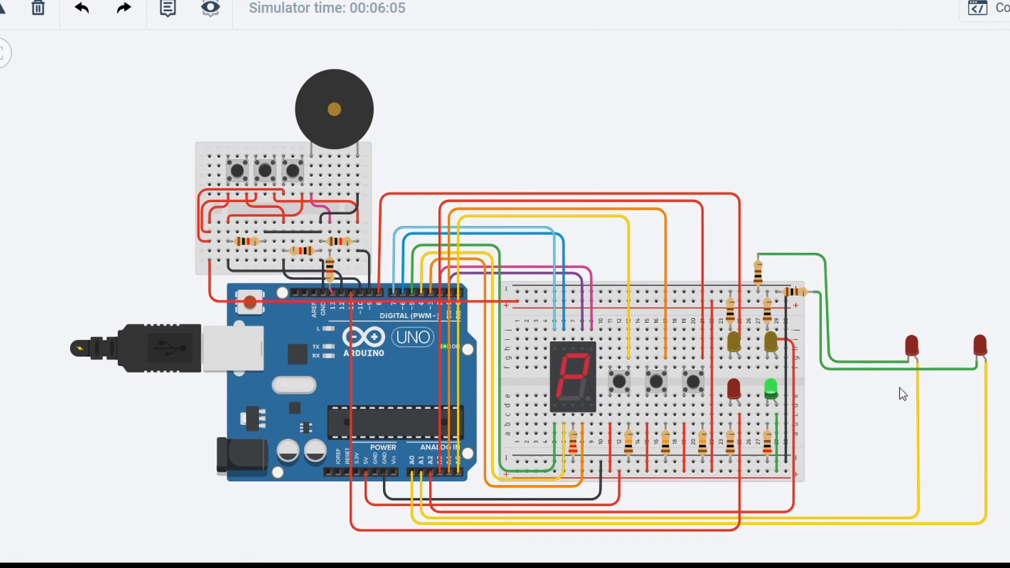
pyautogui.moveTo(291, 172)
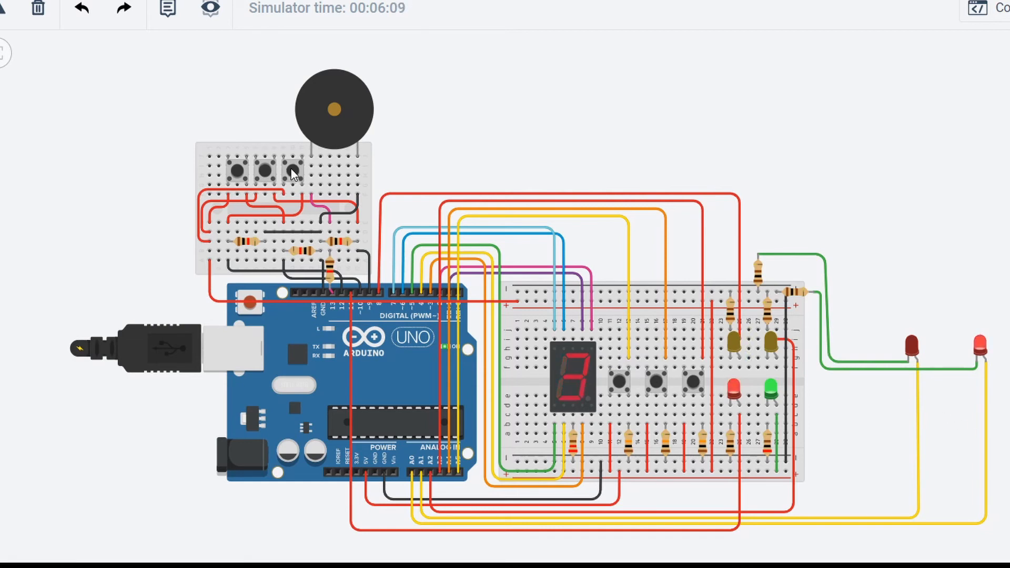
pyautogui.moveTo(628, 397)
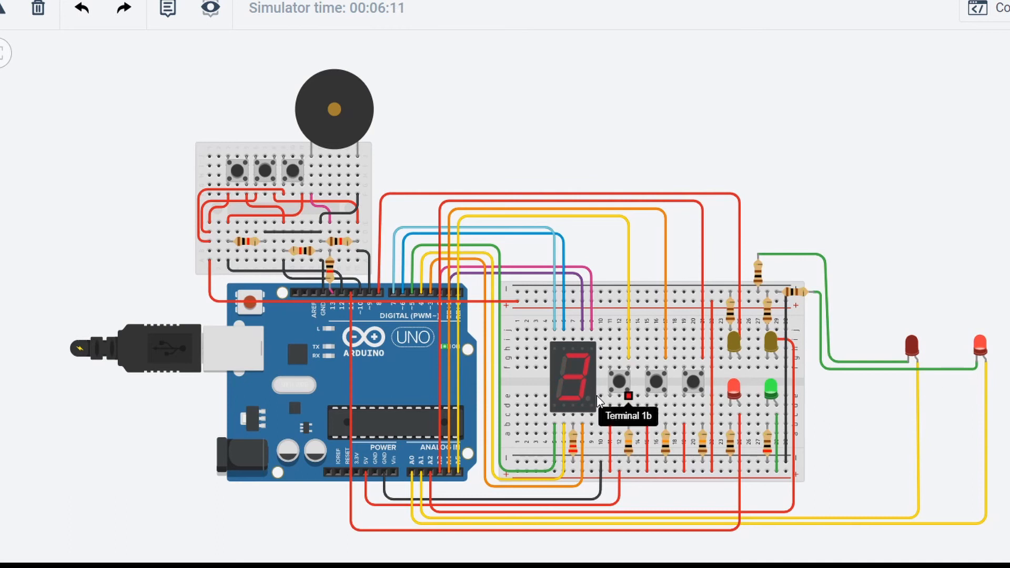
pyautogui.moveTo(582, 380)
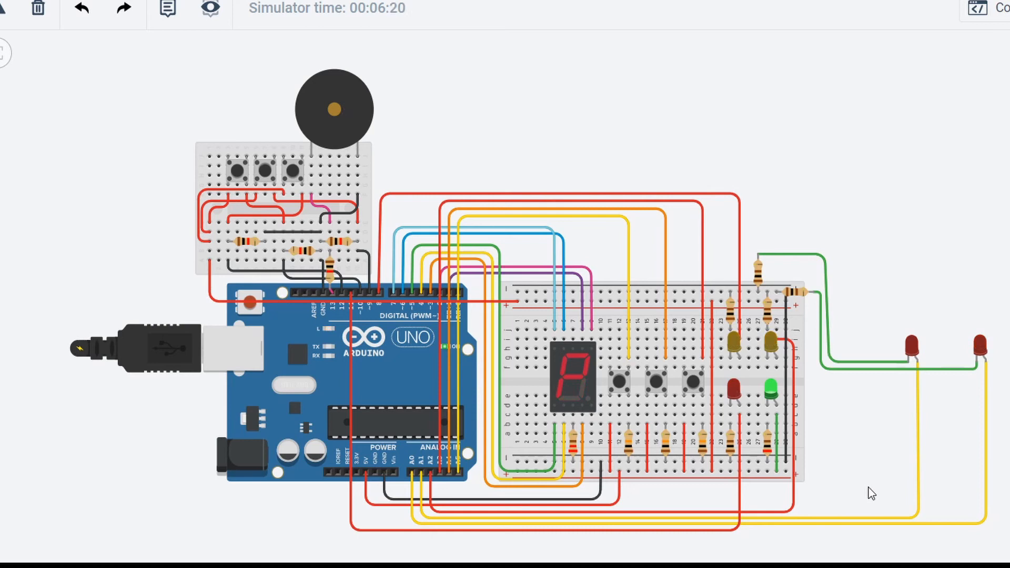
pyautogui.moveTo(598, 392)
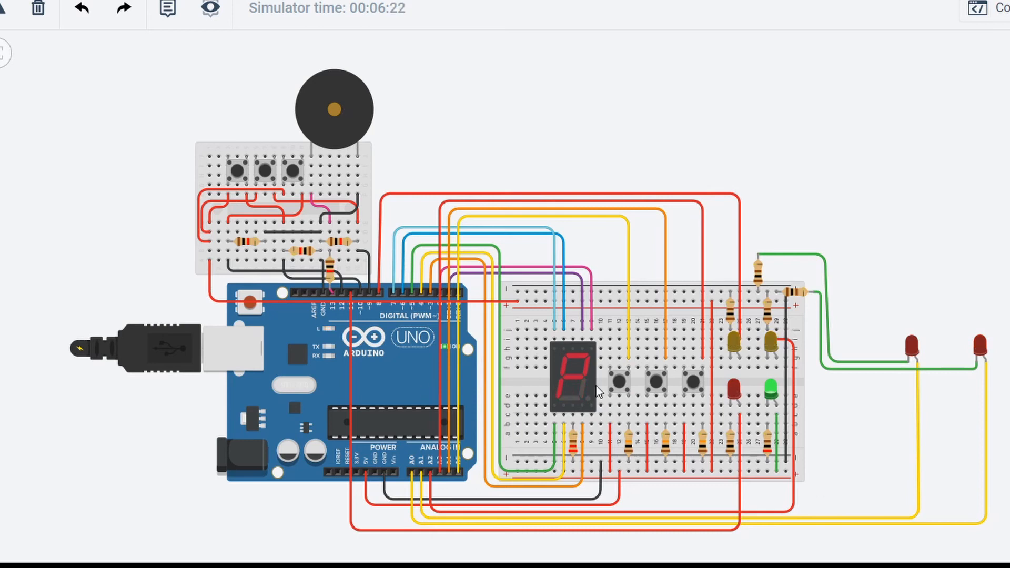
pyautogui.moveTo(763, 380)
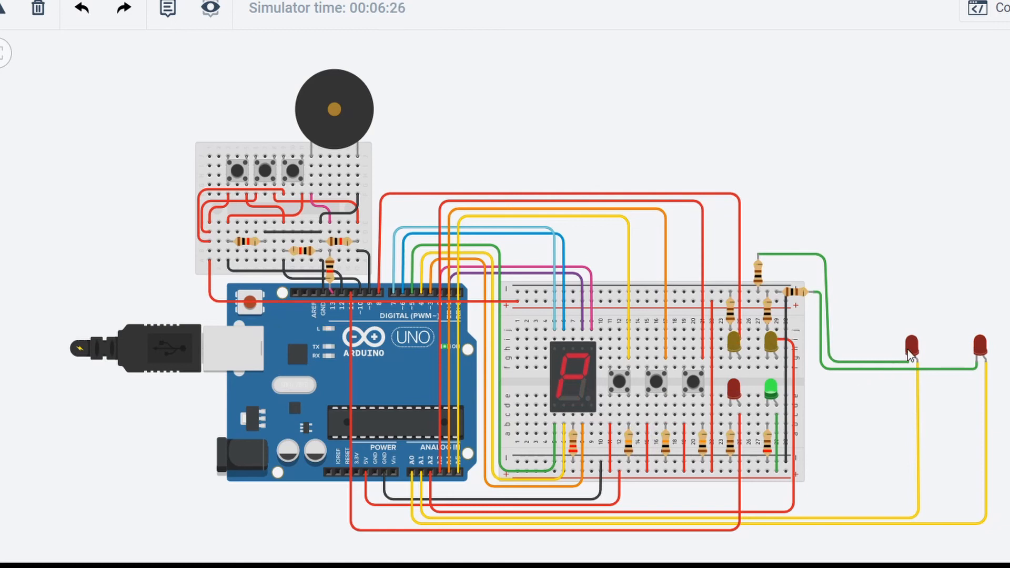
pyautogui.moveTo(1005, 420)
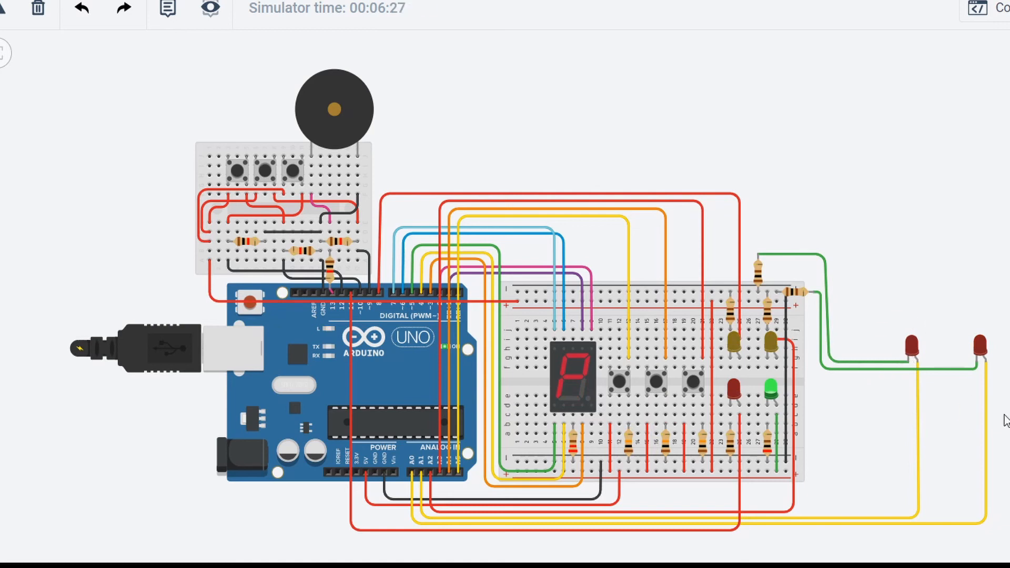
pyautogui.moveTo(627, 391)
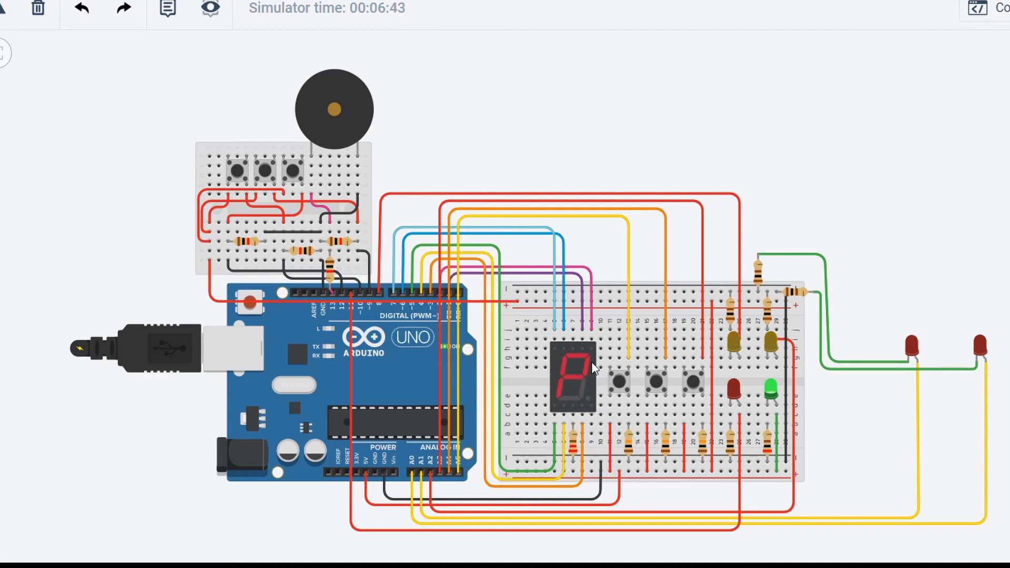
pyautogui.moveTo(621, 413)
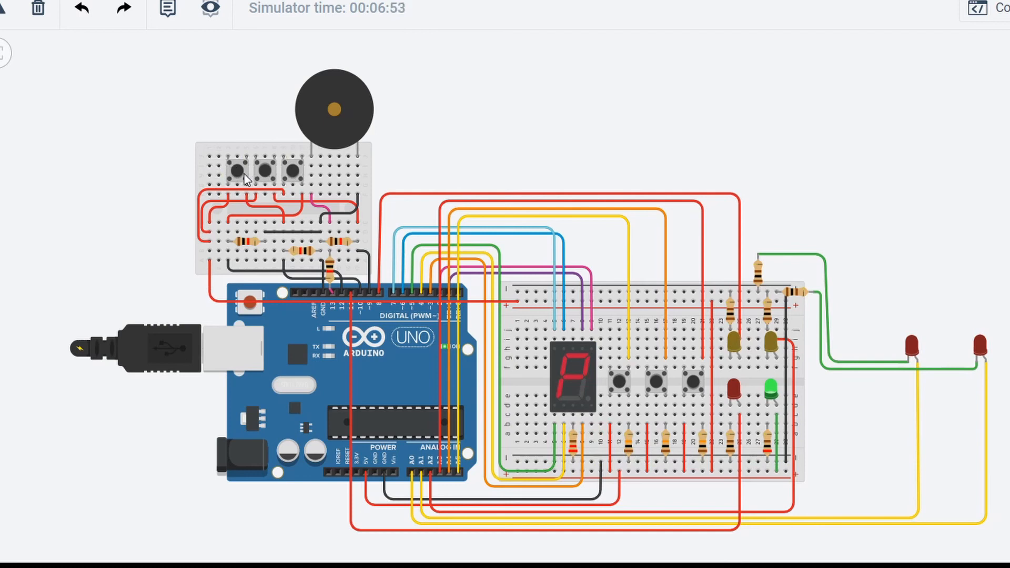
pyautogui.moveTo(969, 398)
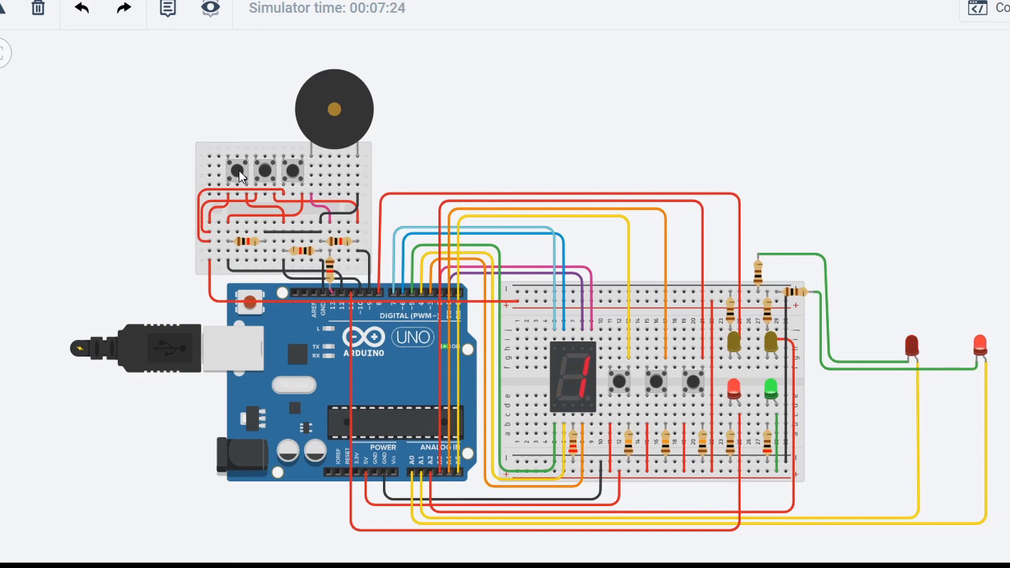
pyautogui.moveTo(941, 341)
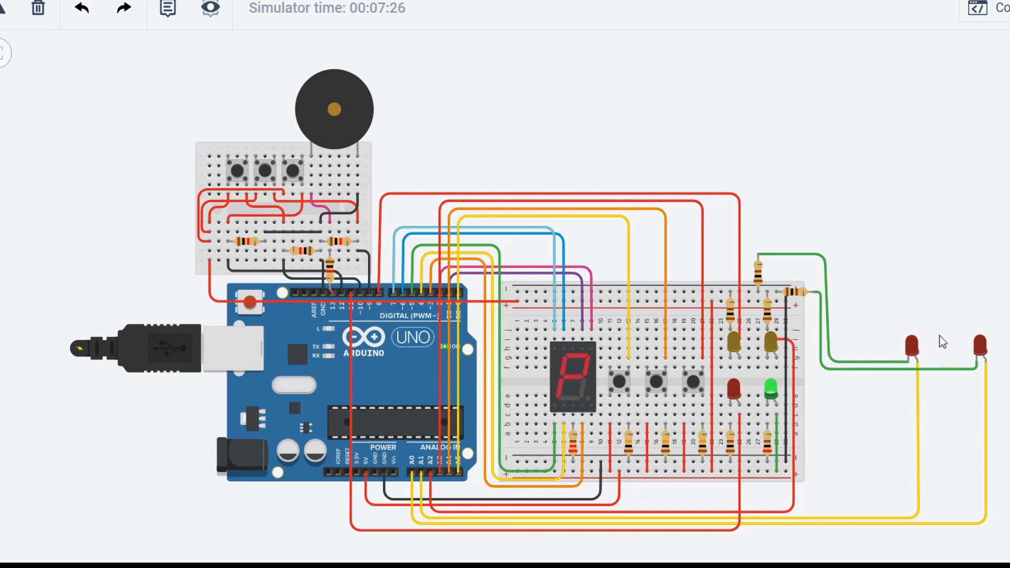